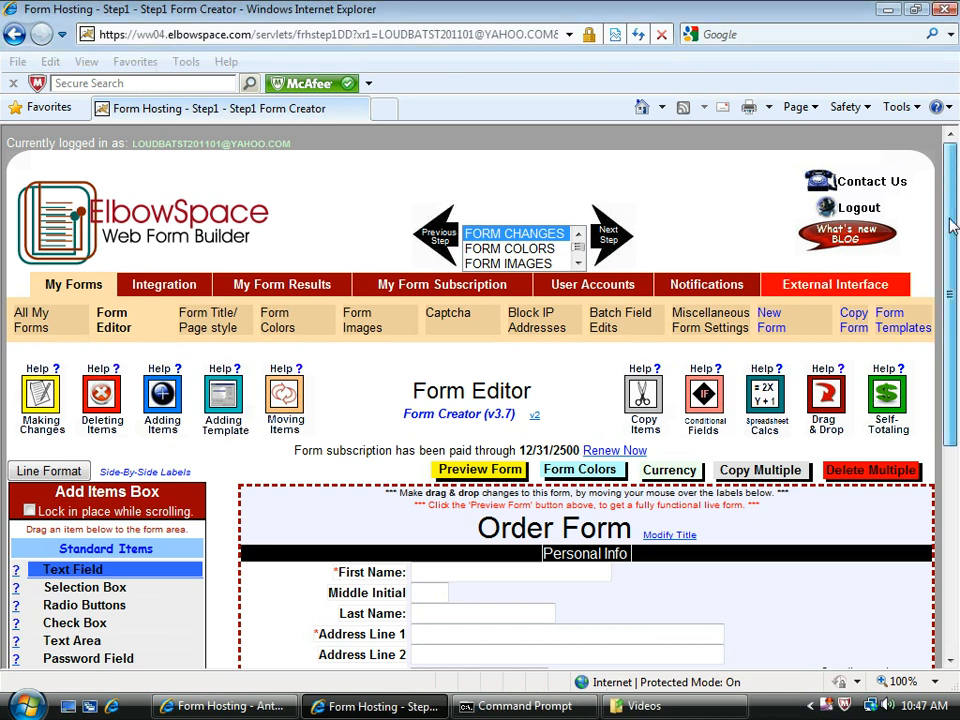
- Replace the placeholder label with 'Furniture Section' and add the heading above Payment Section
scroll("down", 3)
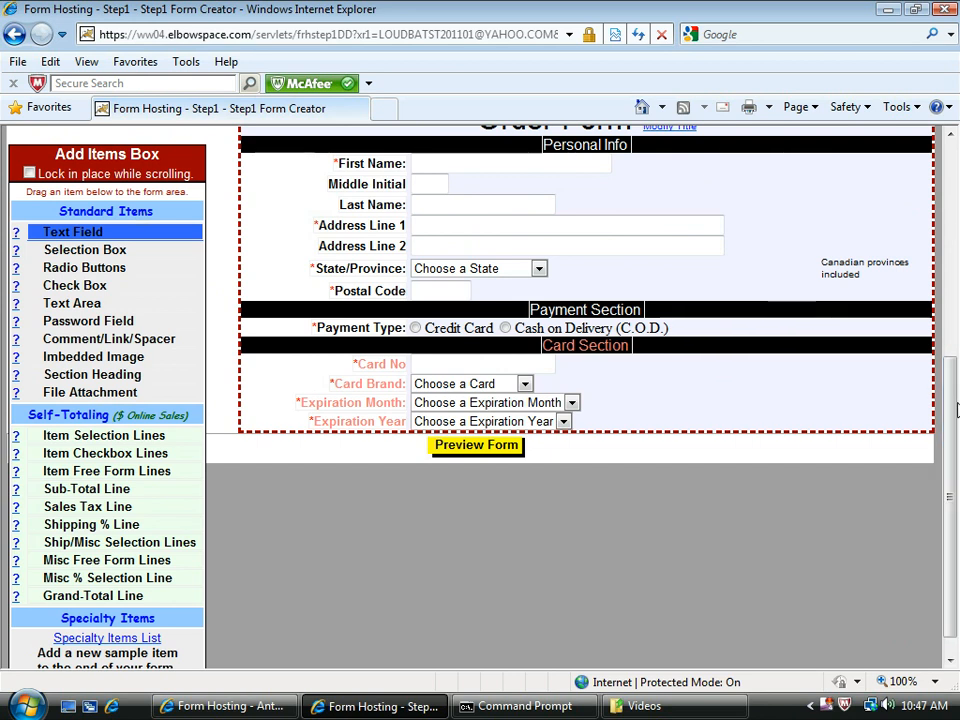
scroll("up", 3)
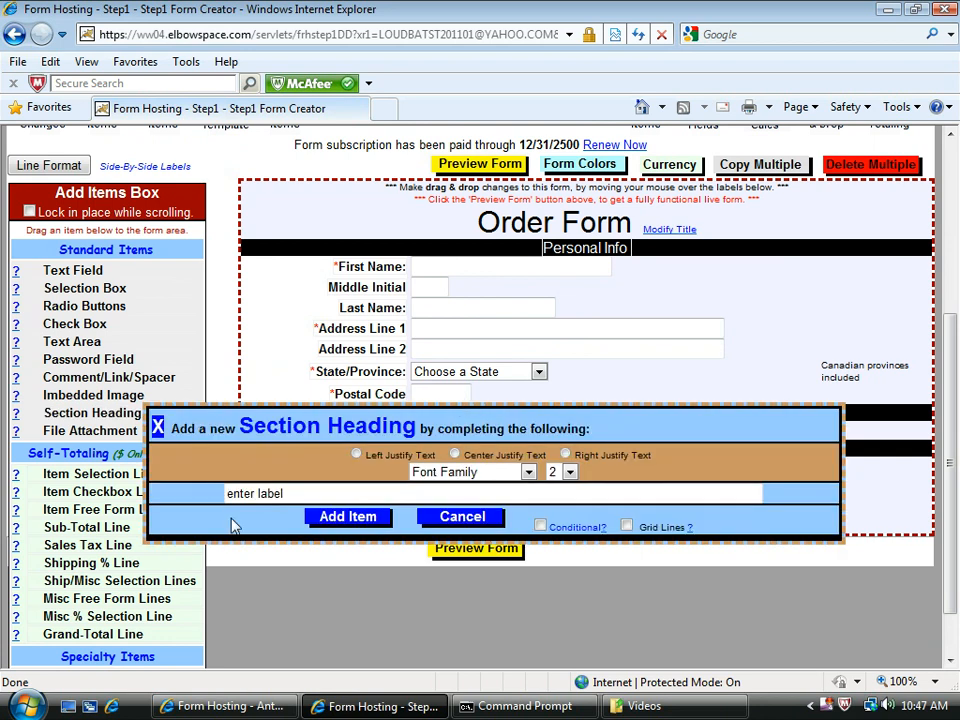
left_click(255, 493)
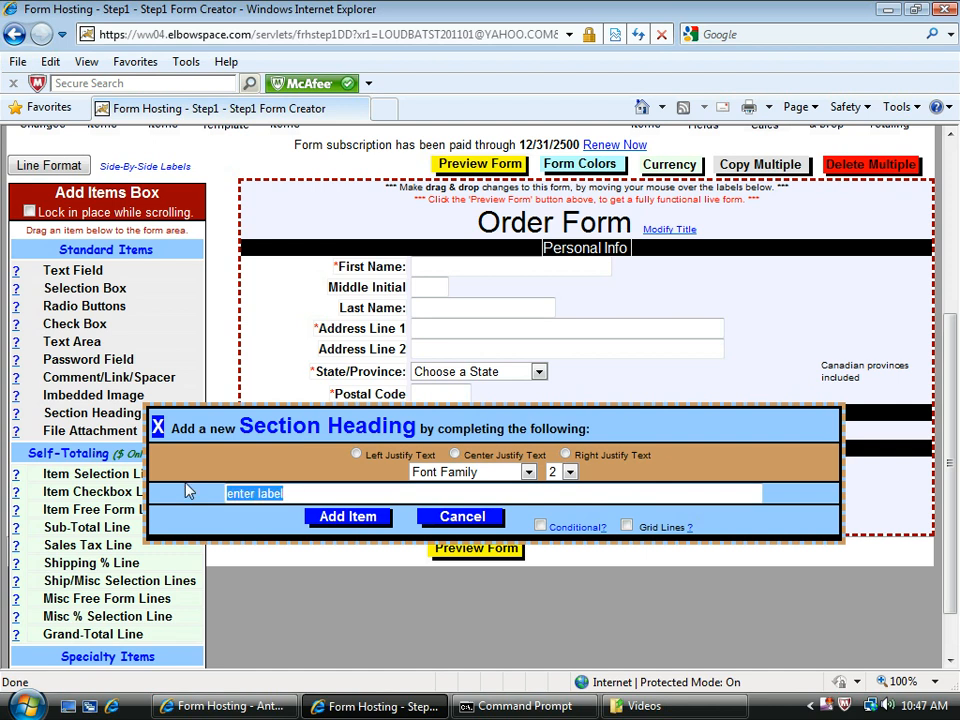
type("Furnitu")
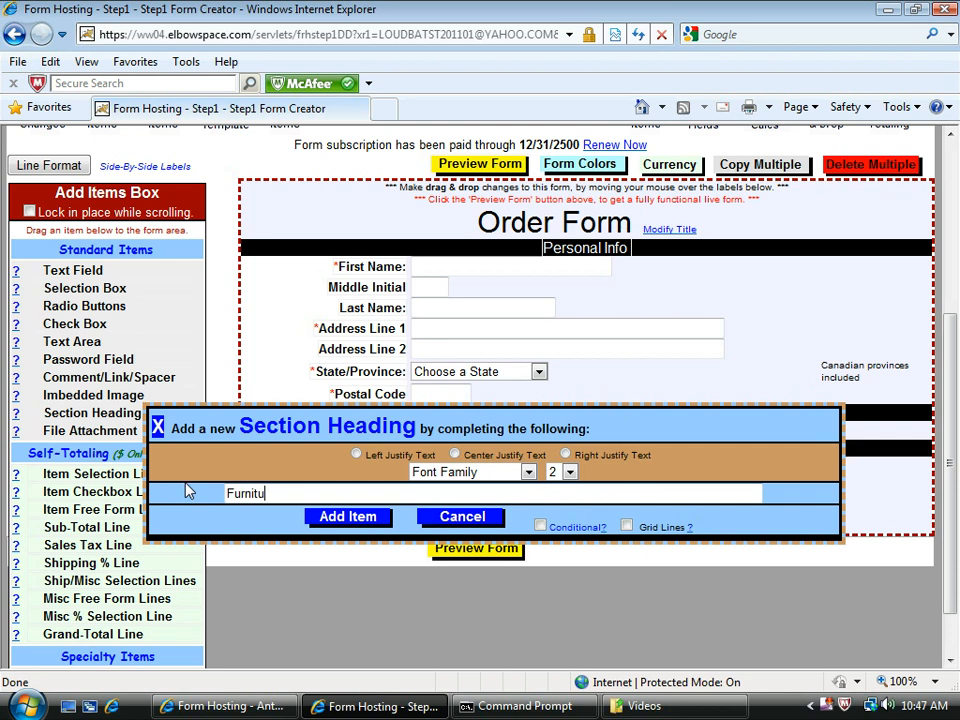
type("re secti")
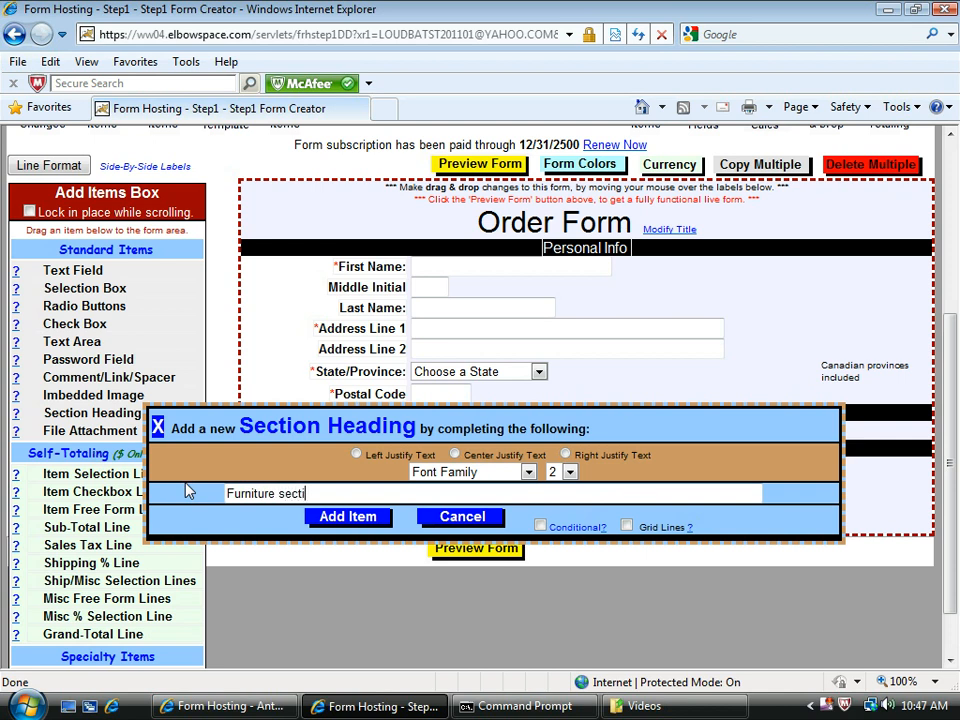
type("on")
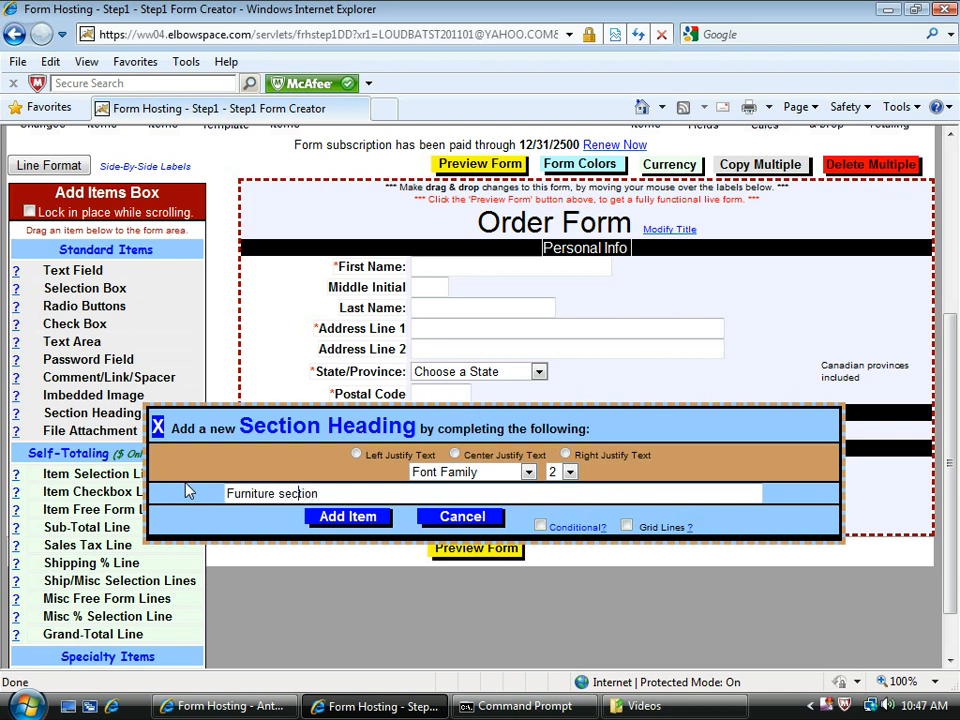
type("Section")
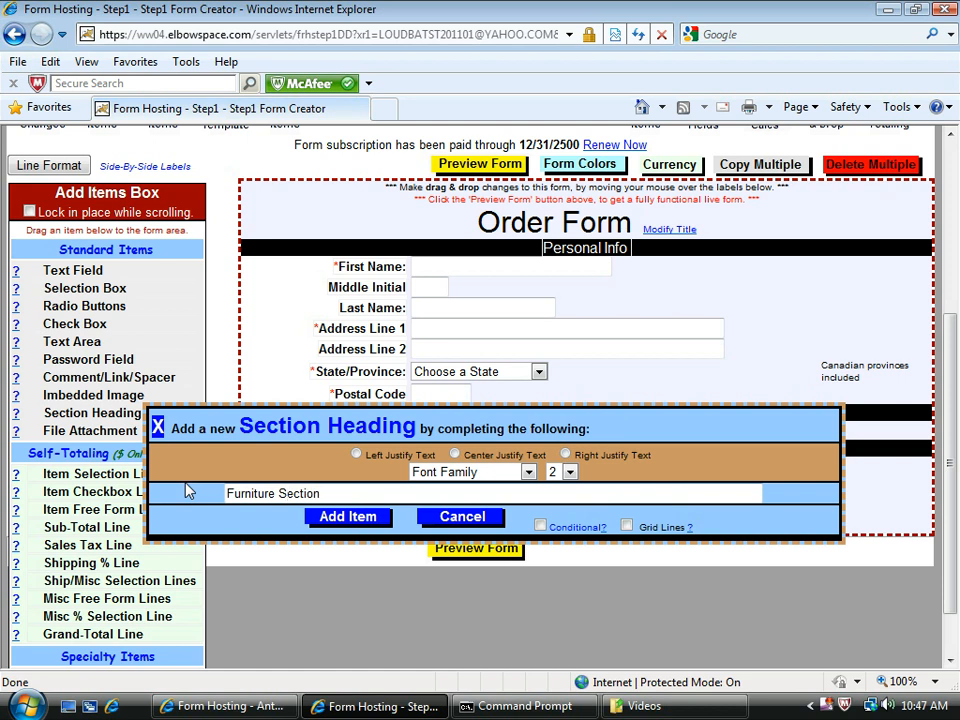
left_click(348, 516)
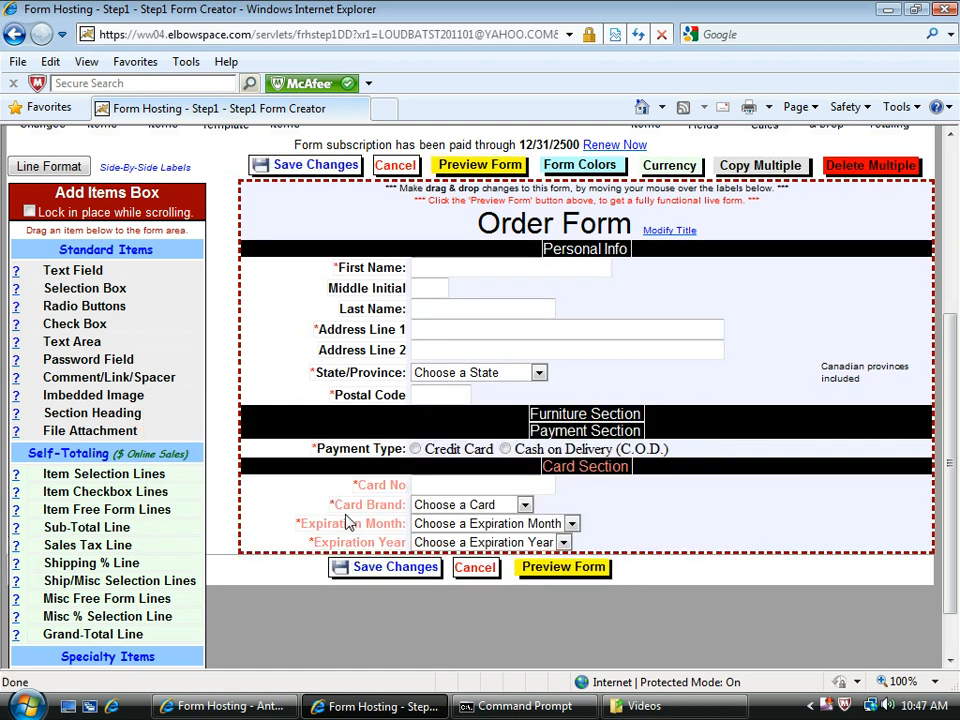
- Drag an Item Selection Lines entry from the Self-Totaling list onto the form
left_click(104, 491)
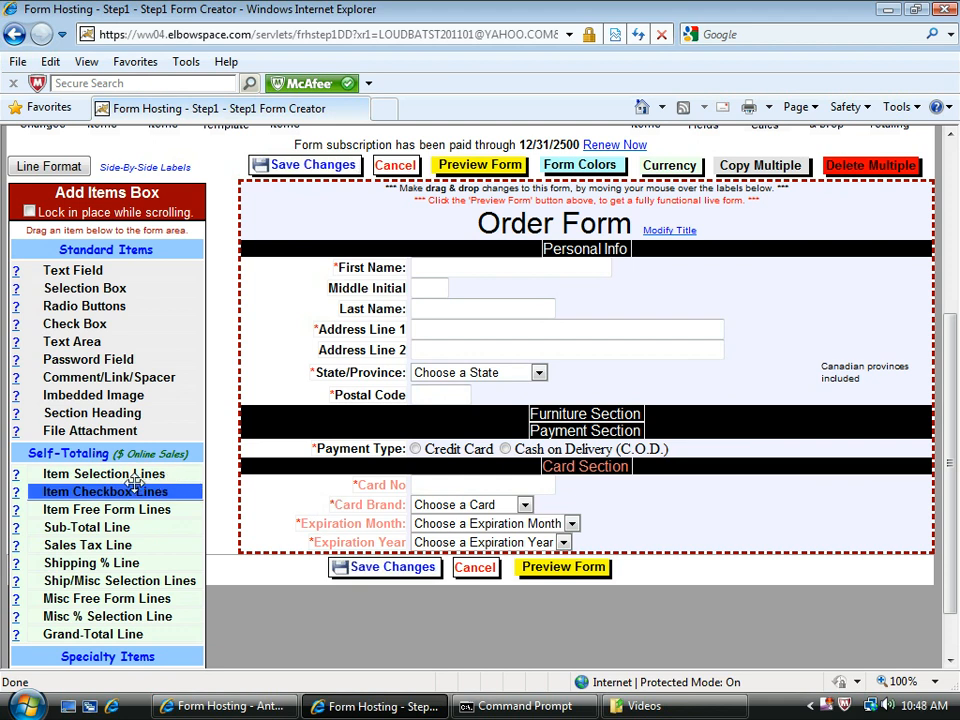
mouse_move(102, 473)
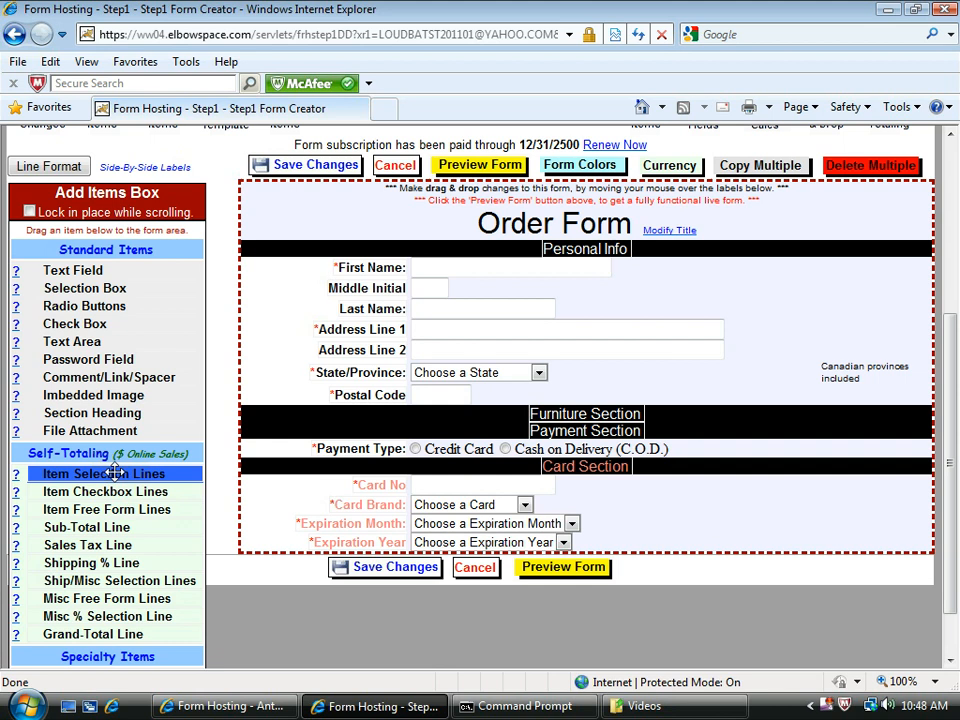
left_click_drag(104, 473, 413, 430)
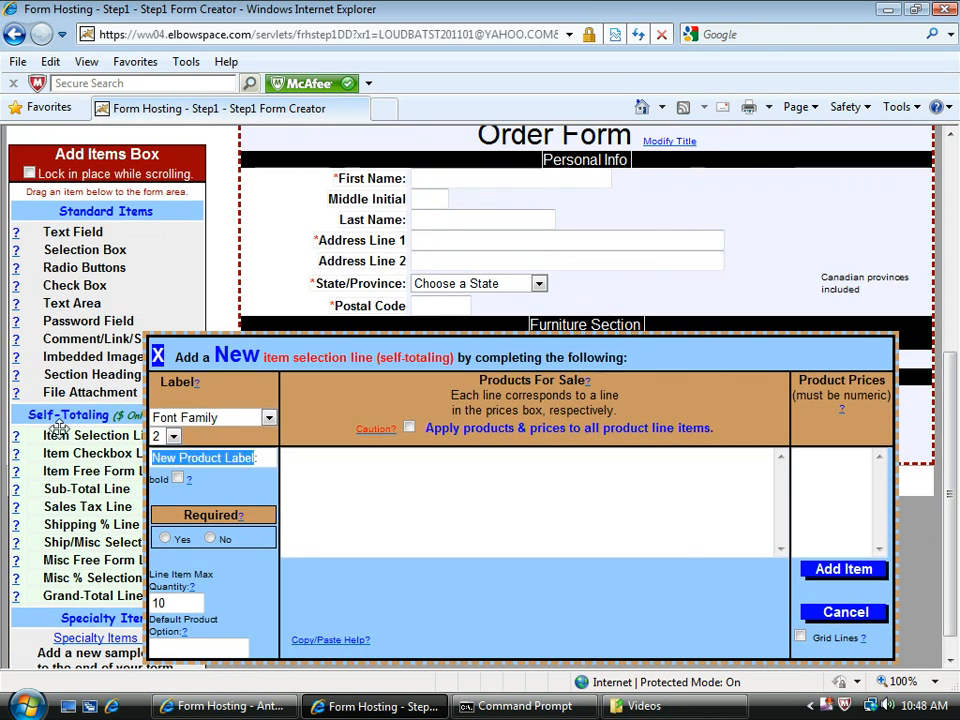
- Label the line 'Living Room Furniture:' with products Couch, Table and Chair
type("Living Room Furniture:")
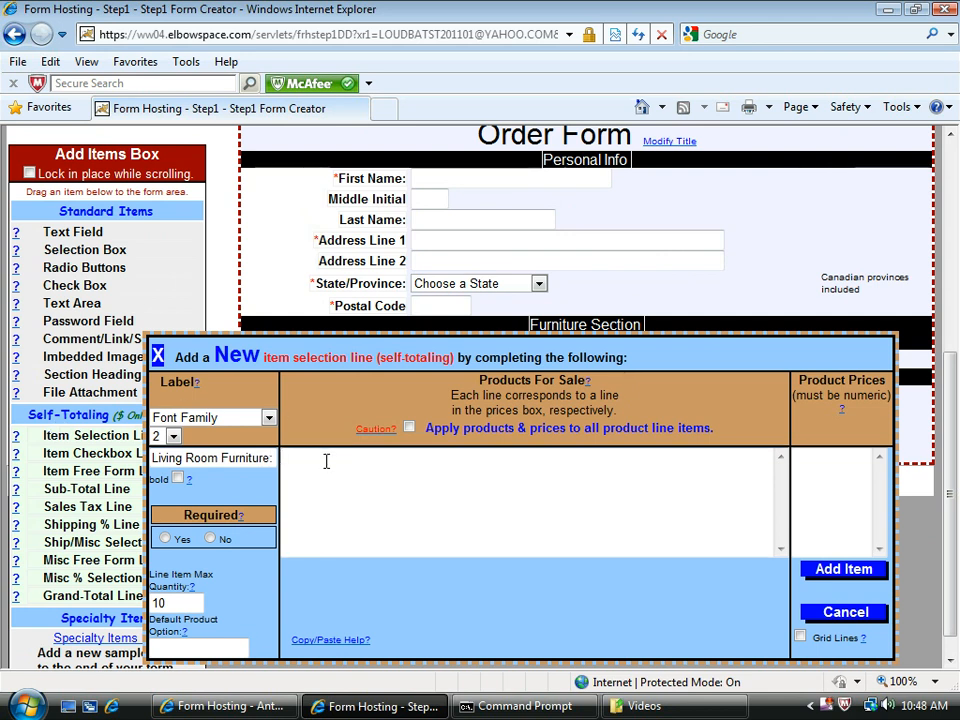
type("Couch")
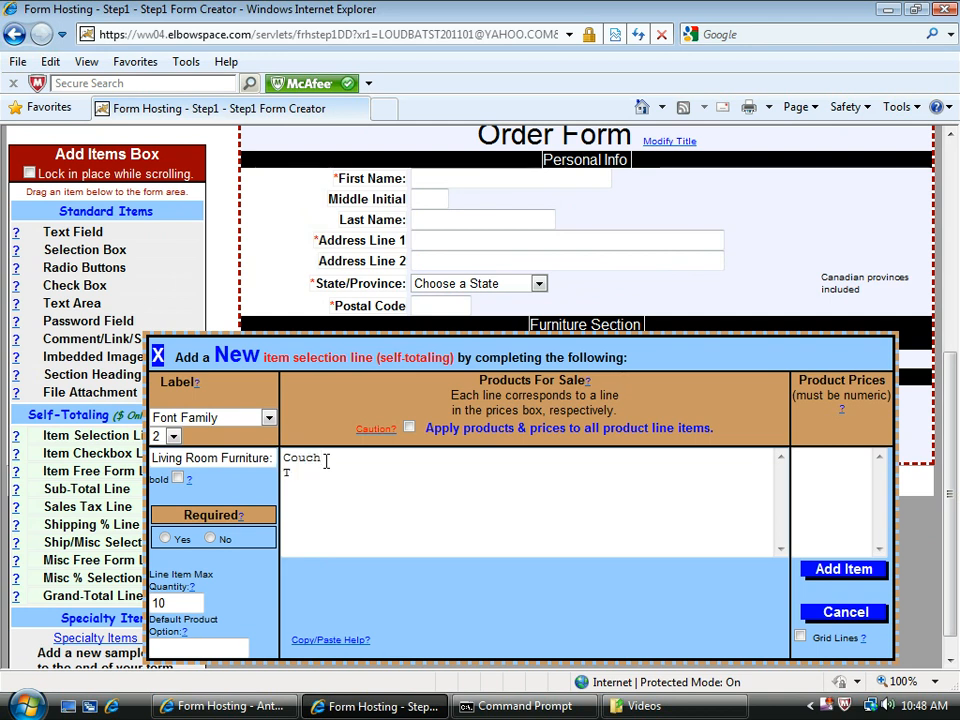
type("Table")
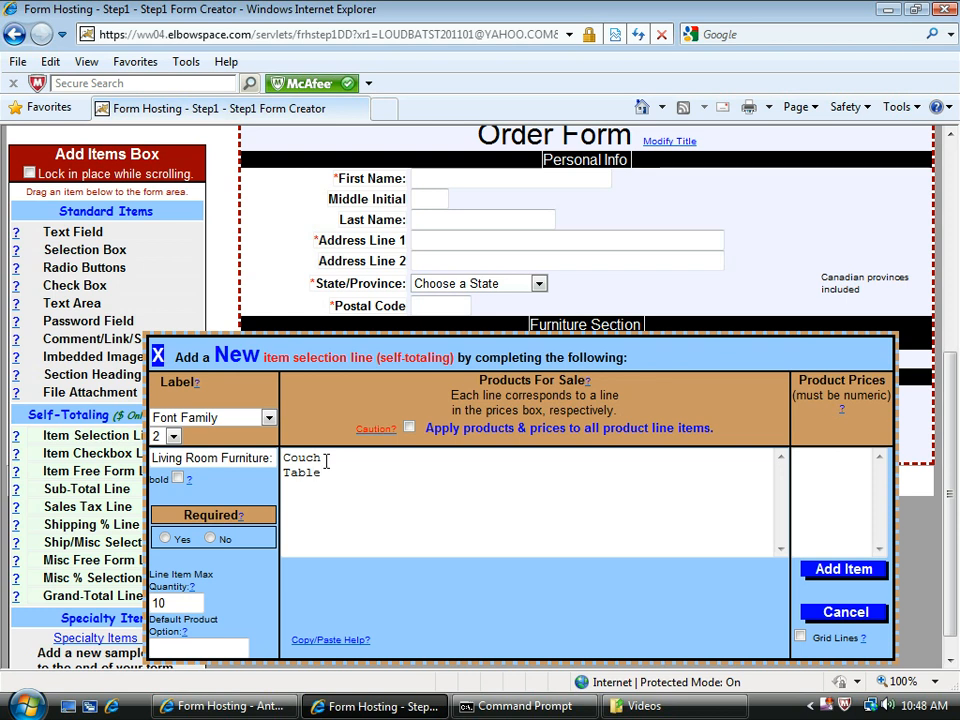
type("Ch")
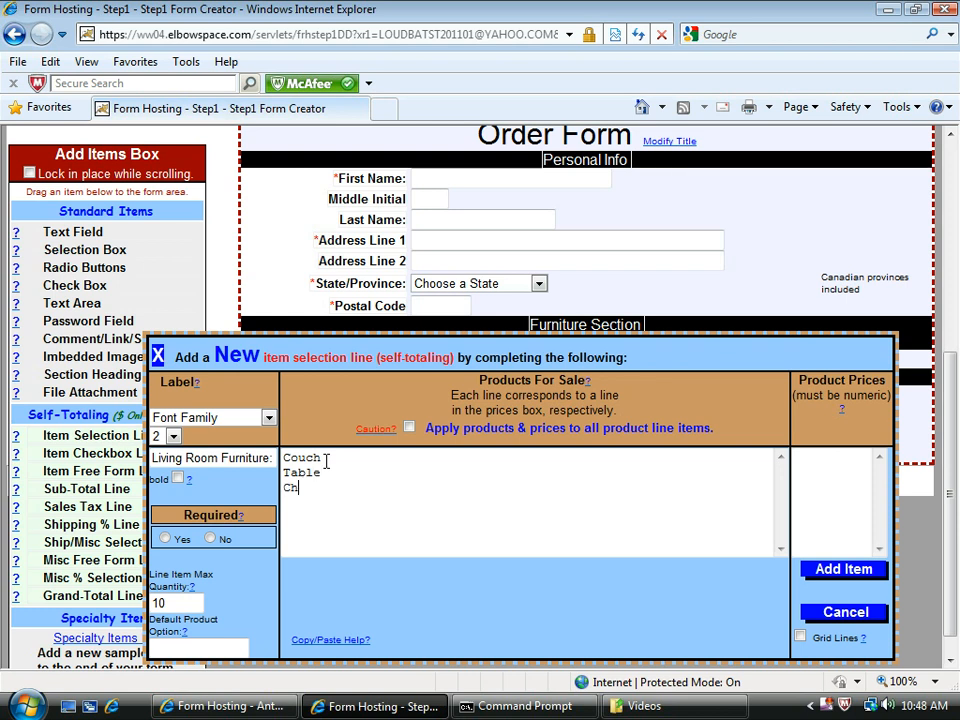
type("air")
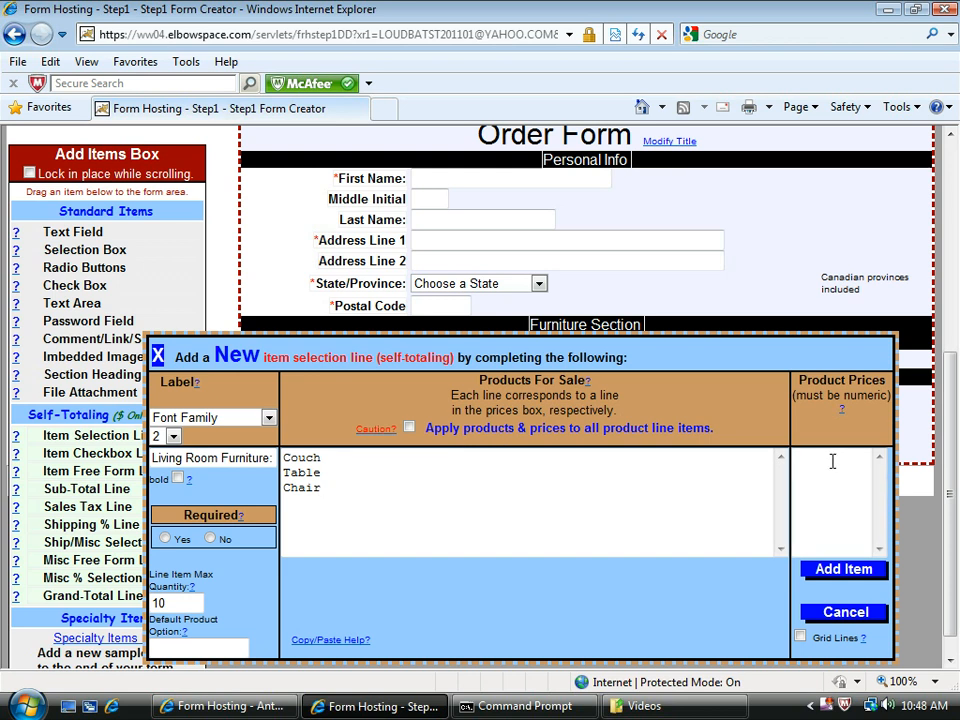
- Enter prices 700.00, 199.95 and 100.00, then add the line to the form
left_click(835, 460)
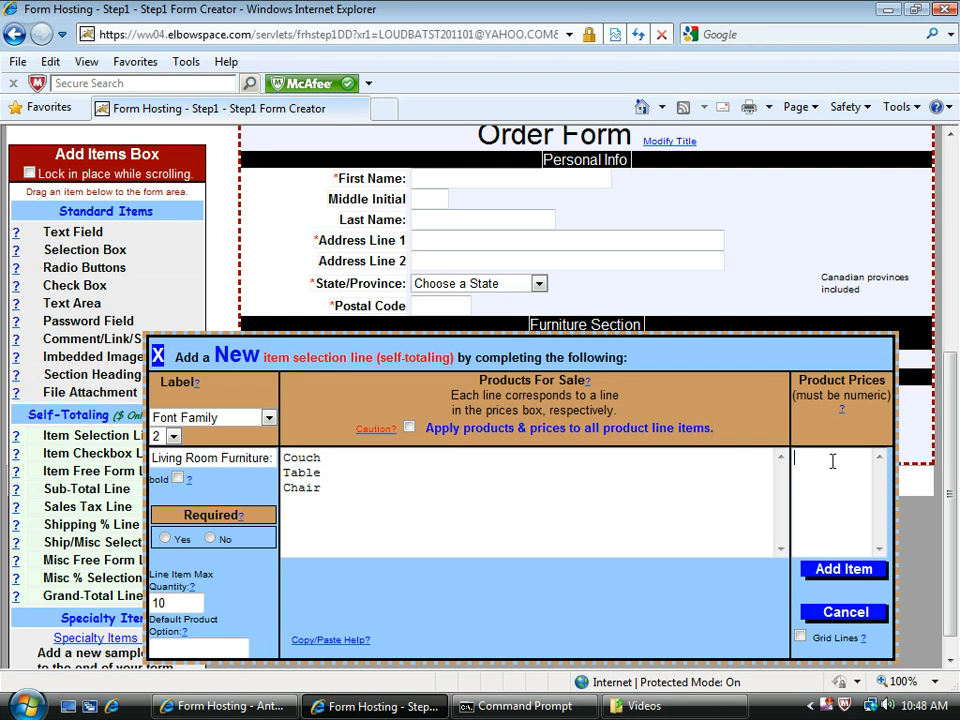
type("700.00")
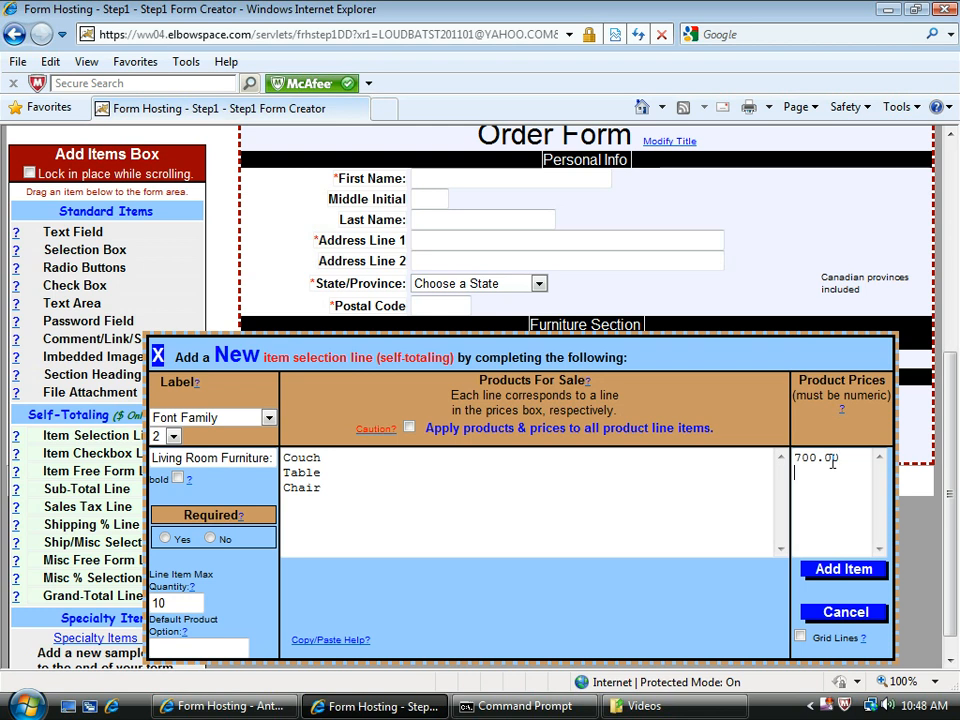
type("199")
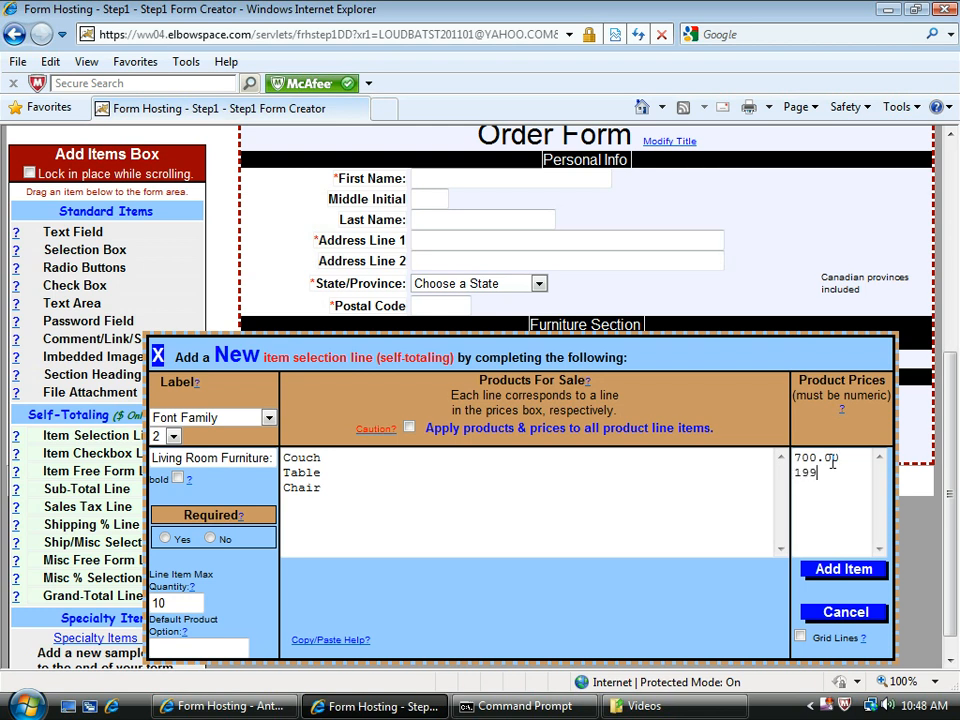
type(".95")
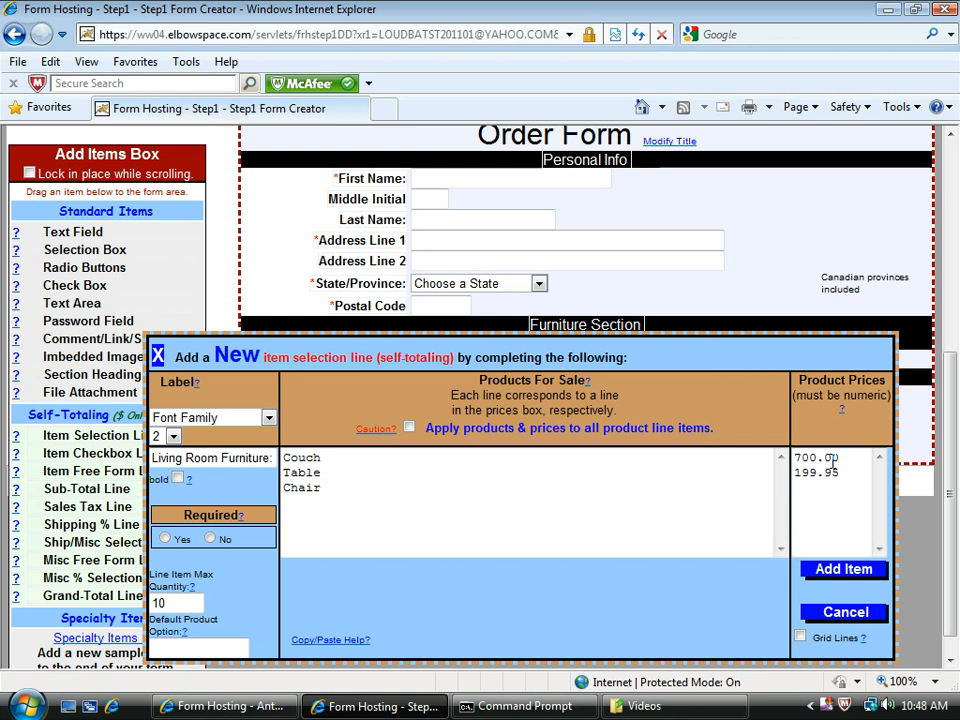
type("100.00")
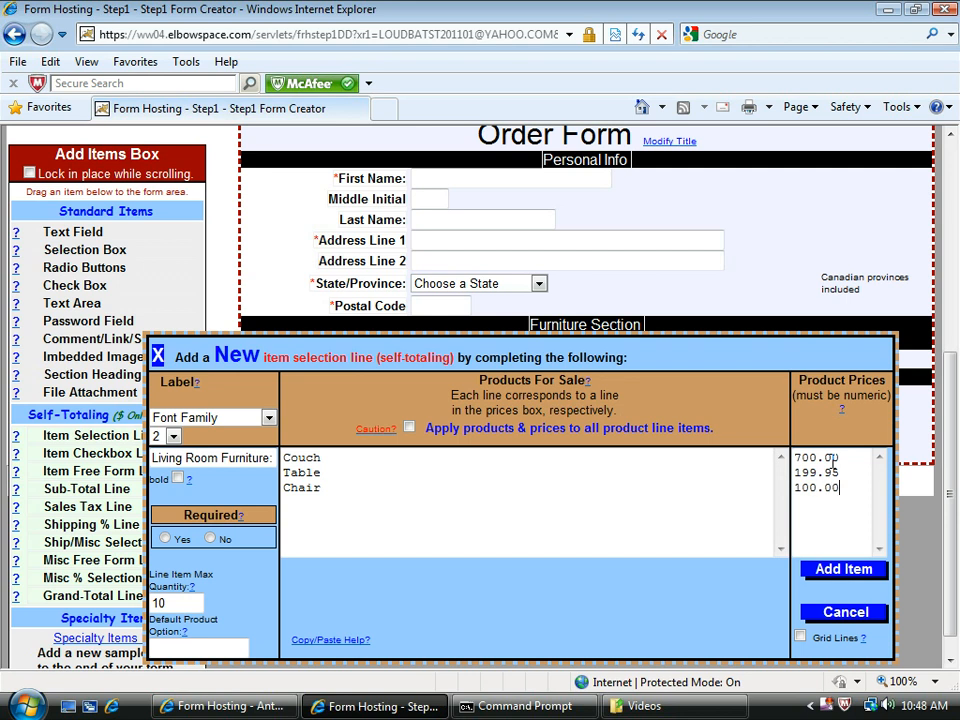
mouse_move(844, 569)
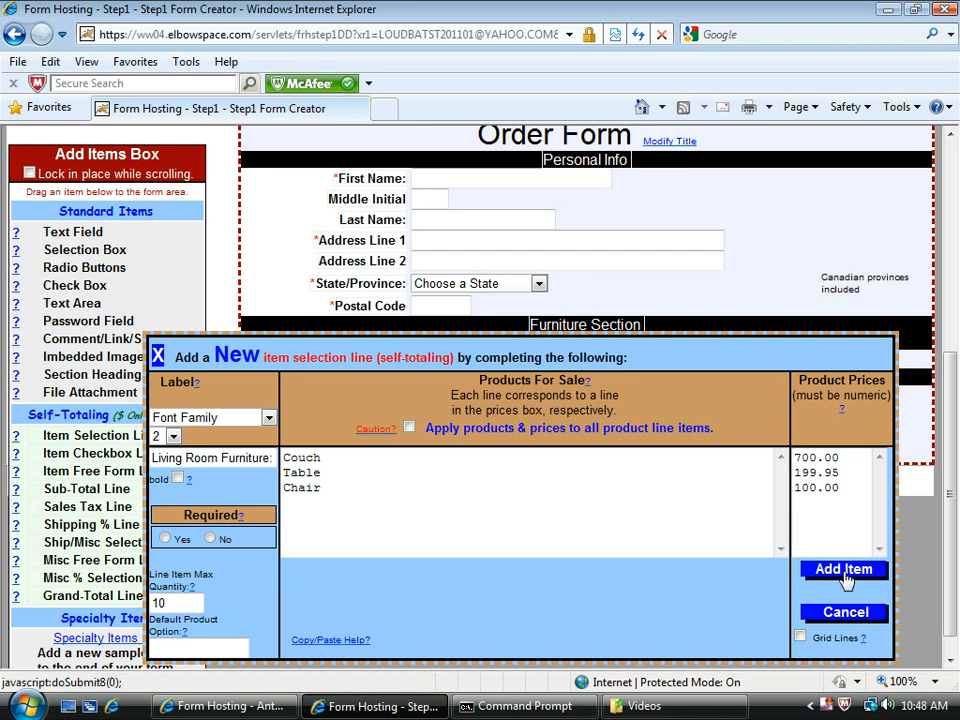
left_click(843, 570)
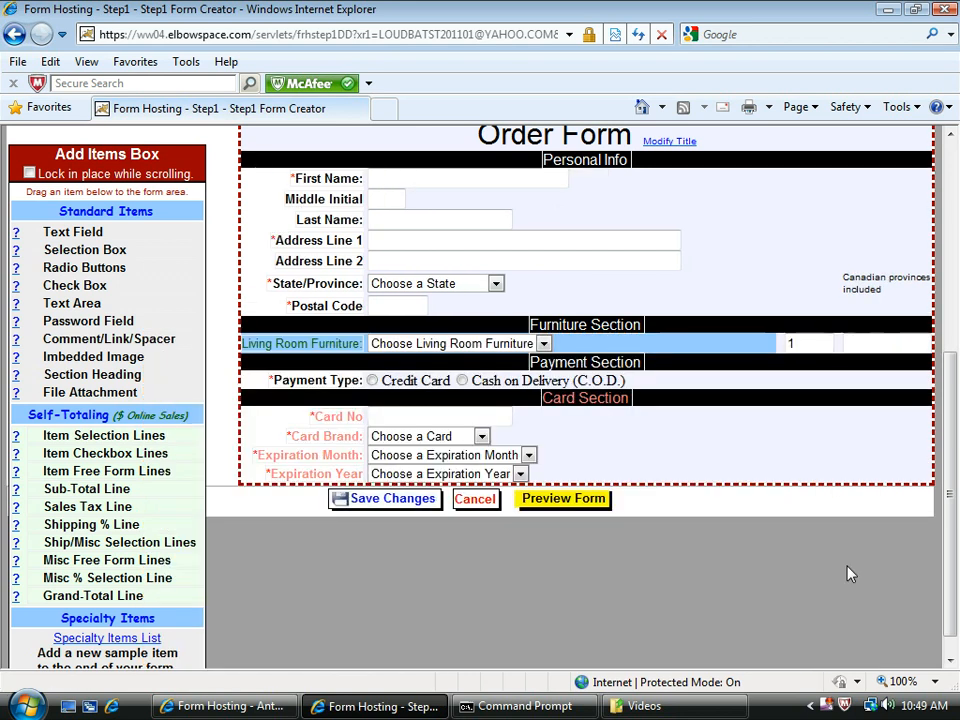
mouse_move(575, 617)
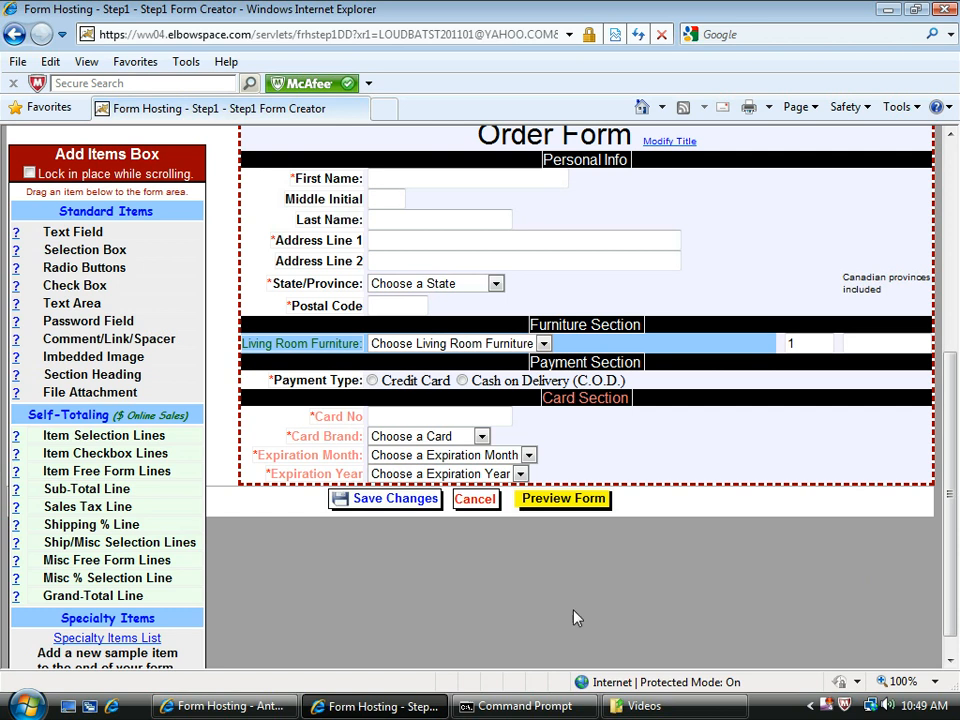
mouse_move(107, 453)
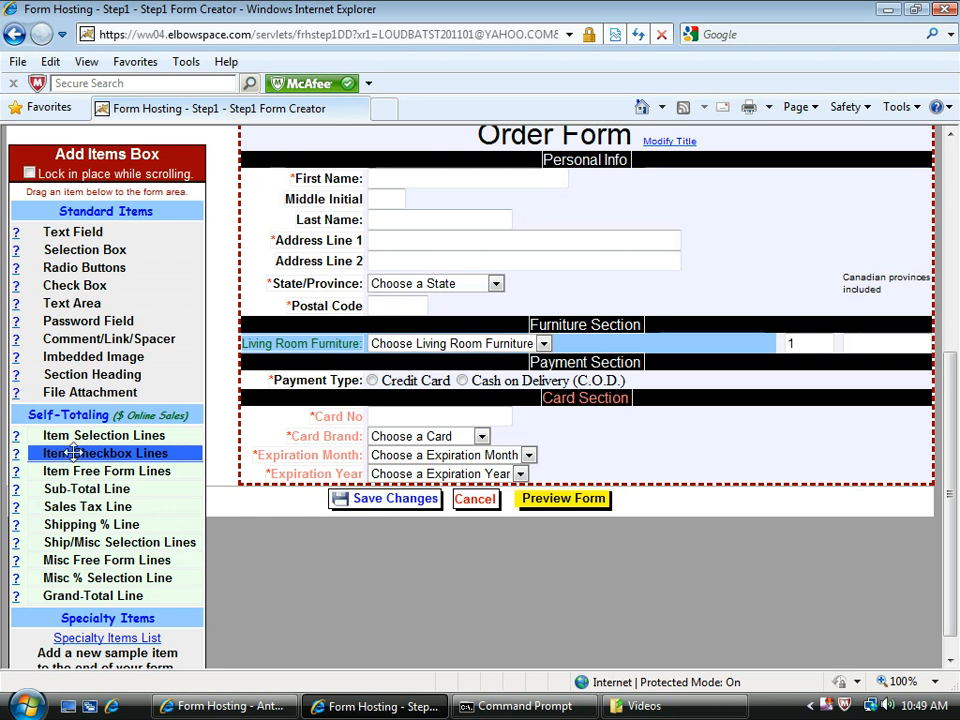
- Drag an Item Checkbox Lines entry from the Self-Totaling list onto the form
left_click_drag(113, 453, 370, 361)
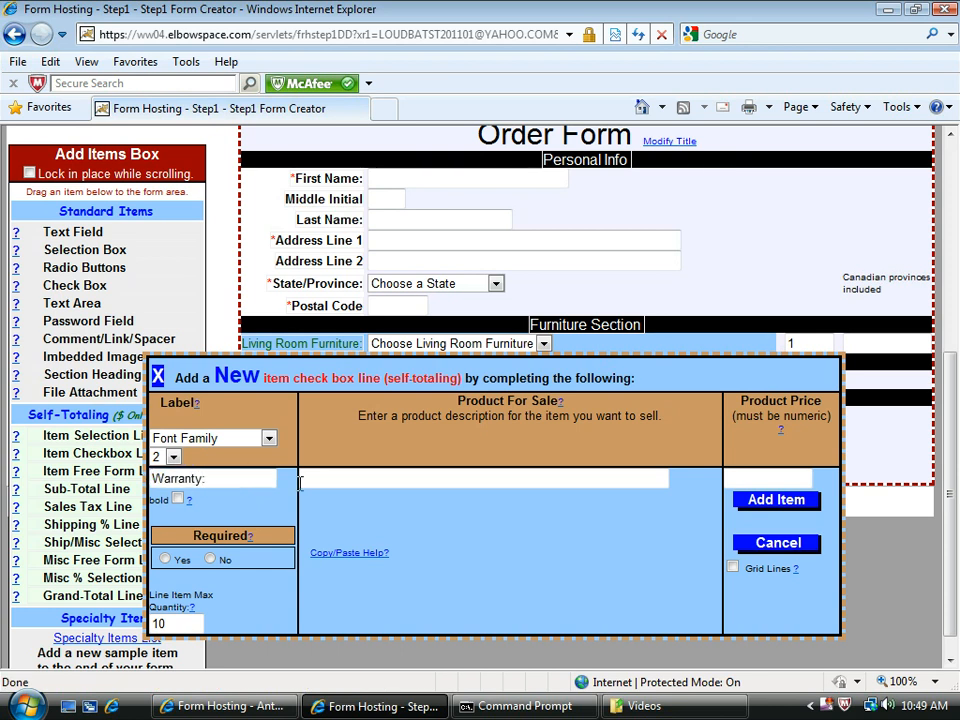
mouse_move(408, 478)
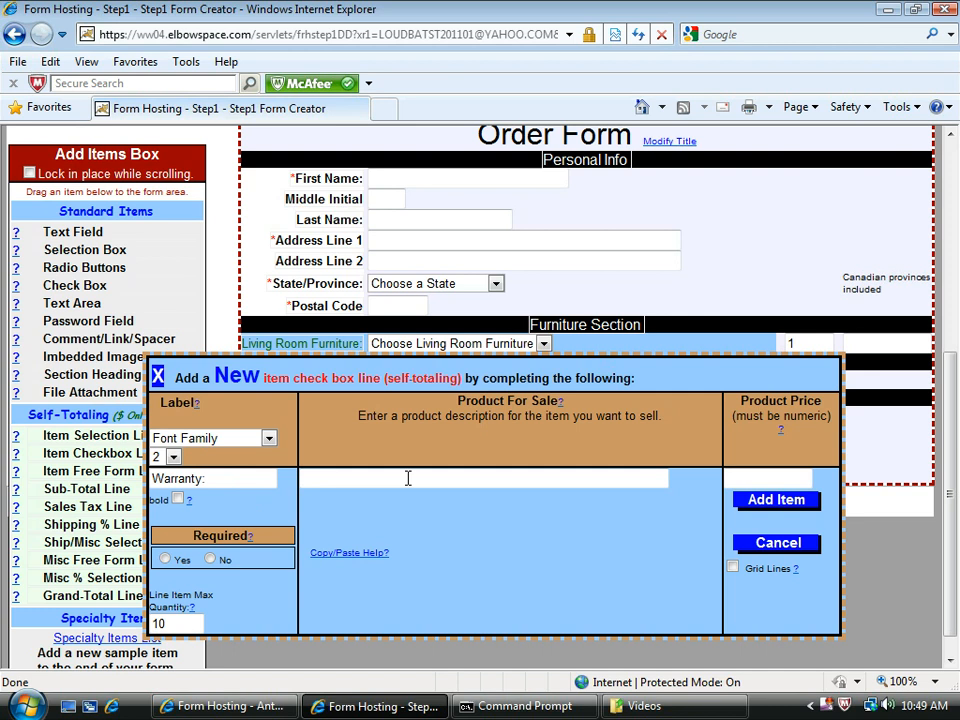
- Offer a '3 Year Extended Warranty' at 89.00 on the Warranty checkbox line and add it
type("3")
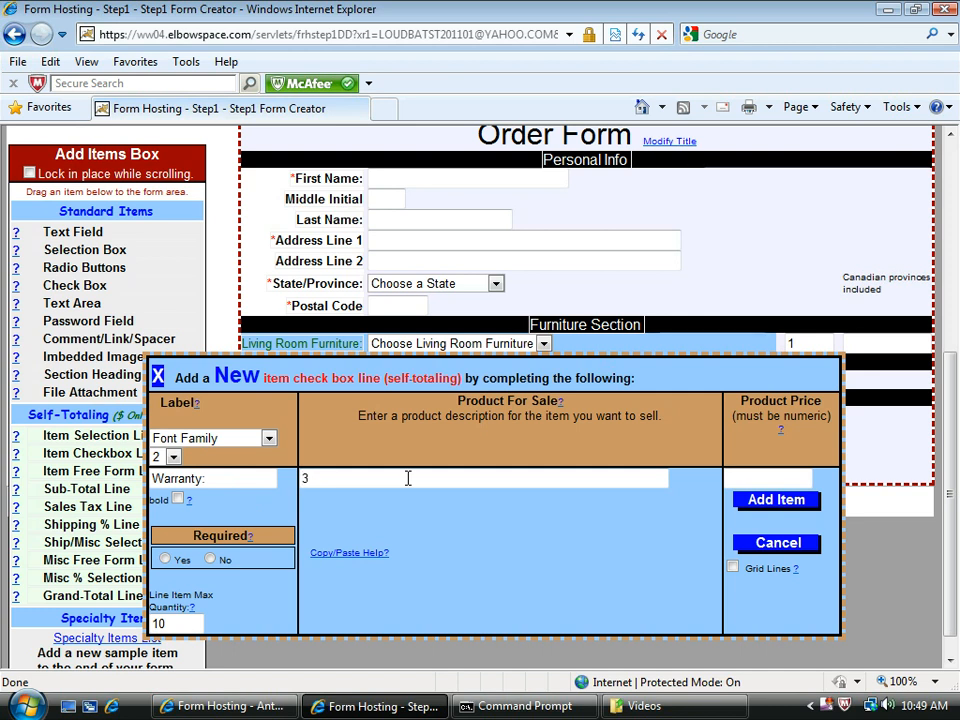
type("Year Exten")
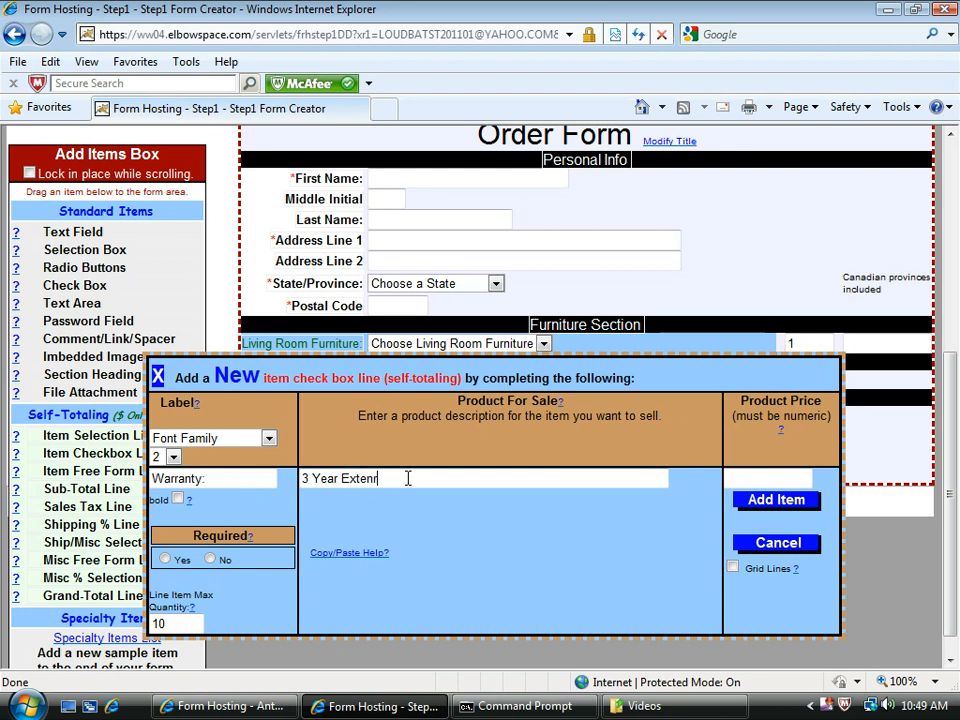
type("ded Warranty")
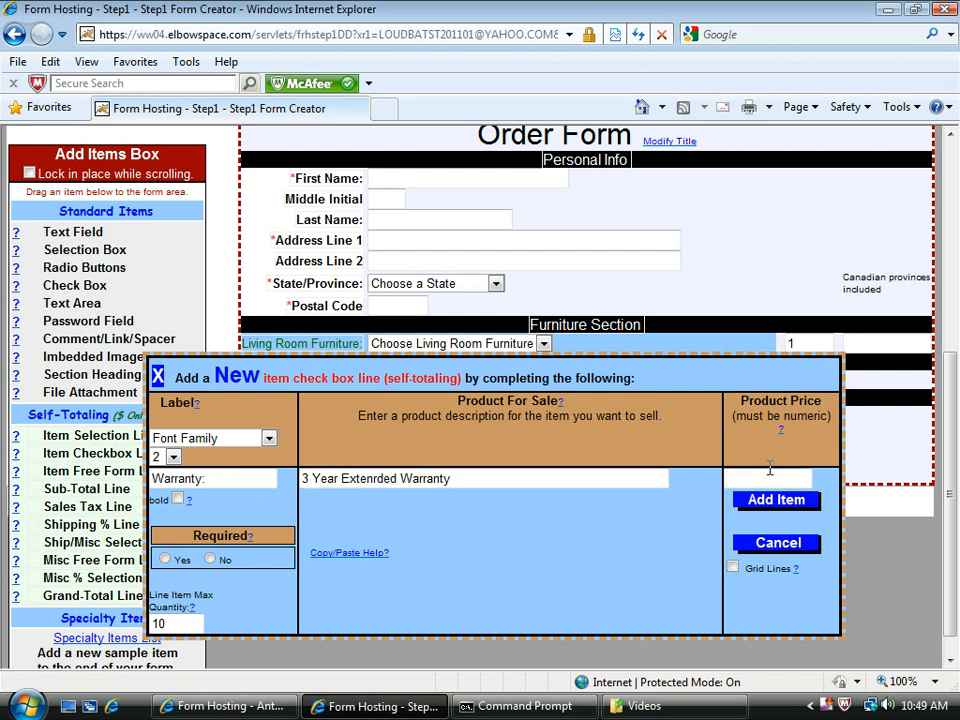
type("89.00")
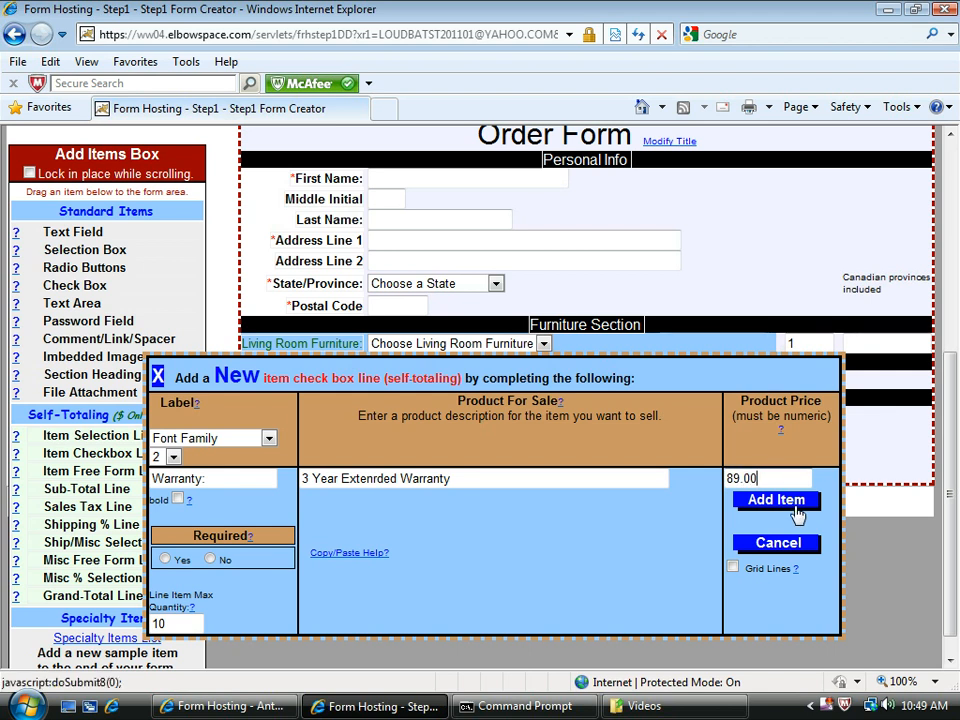
left_click(776, 500)
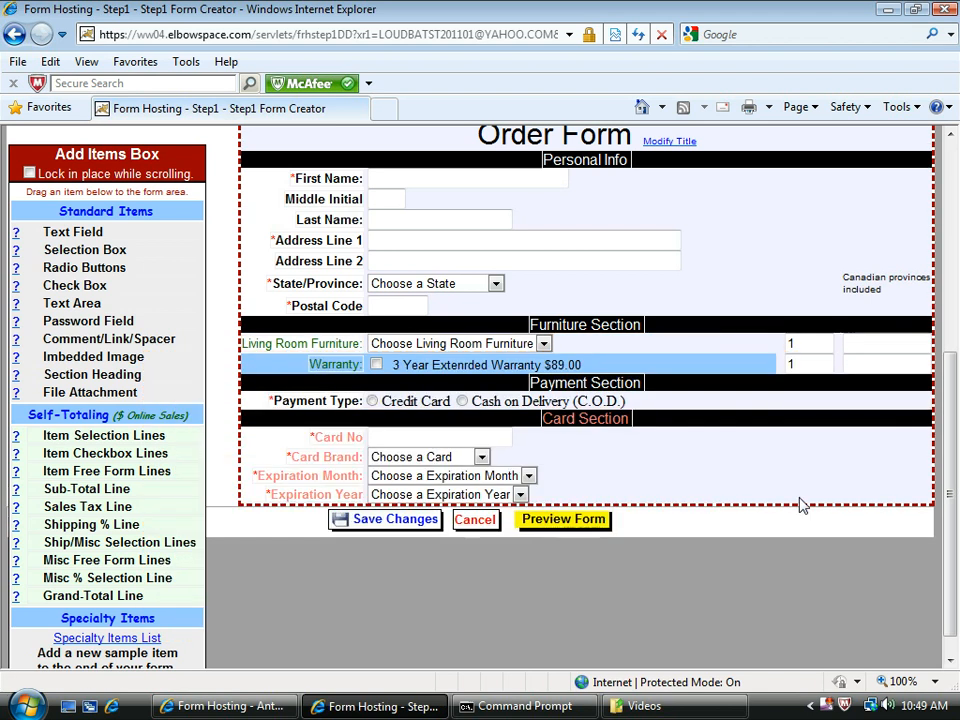
mouse_move(795, 555)
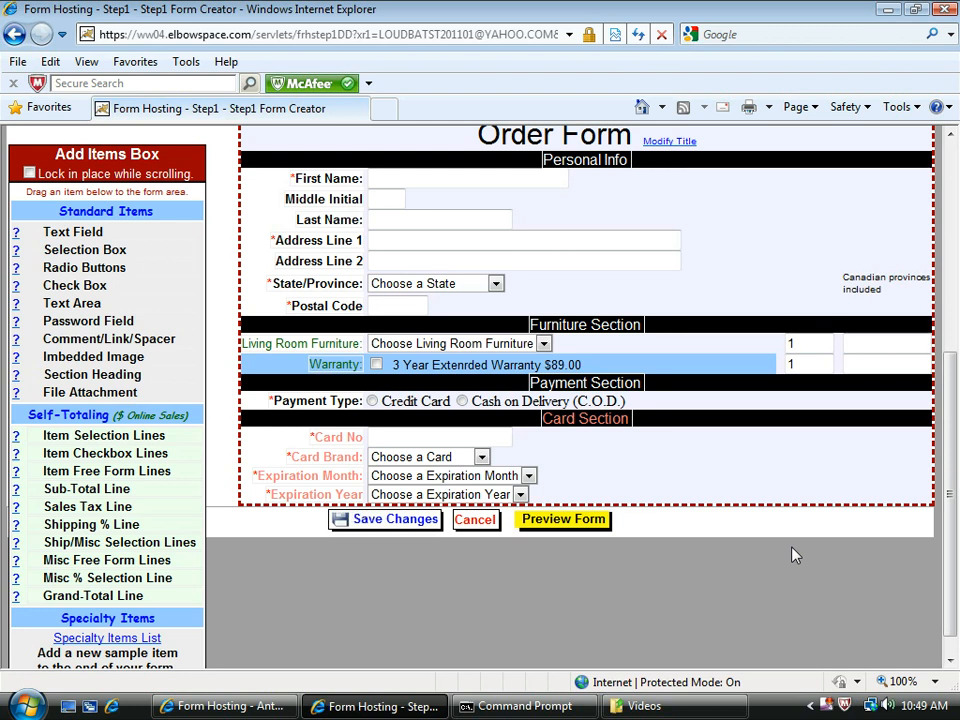
mouse_move(722, 627)
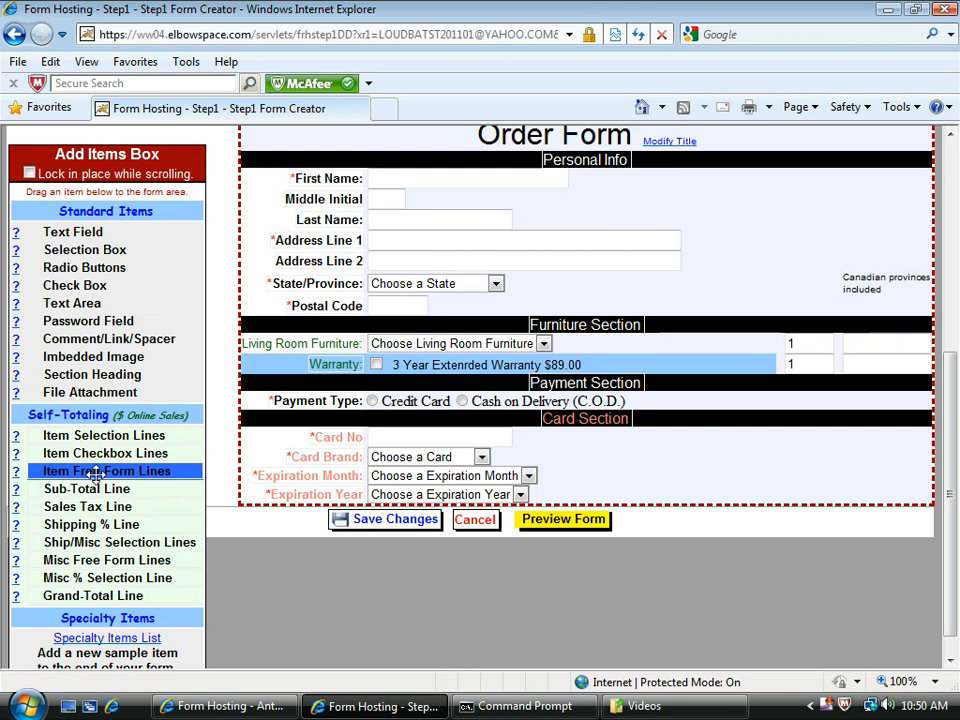
- Place a free-form line below Warranty, label it 'Catolog Item:' and add it
left_click_drag(107, 471, 400, 367)
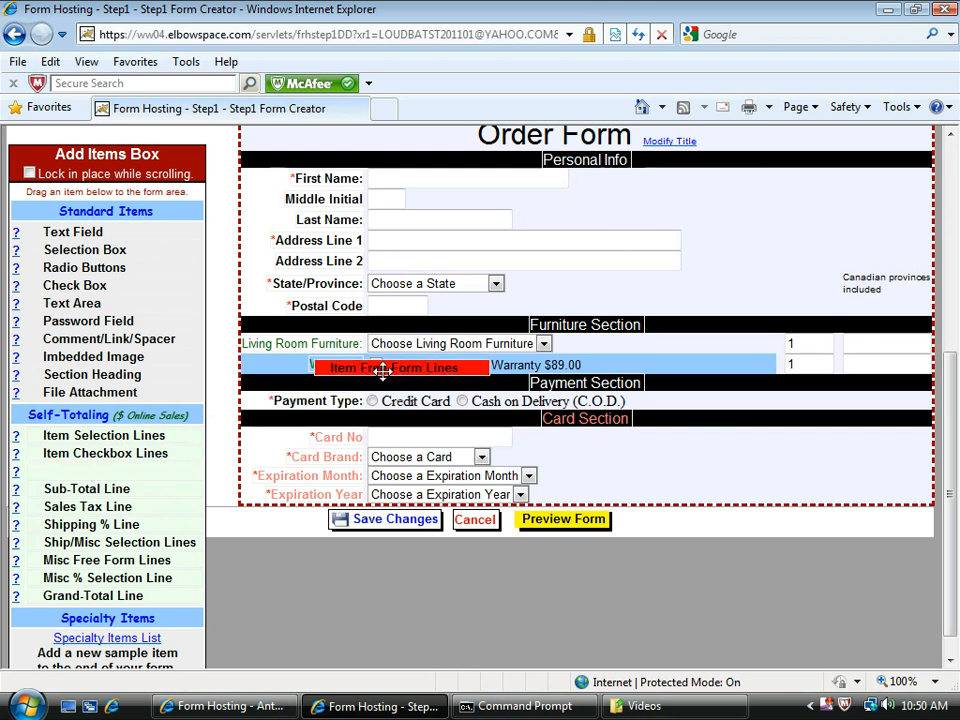
left_click(393, 367)
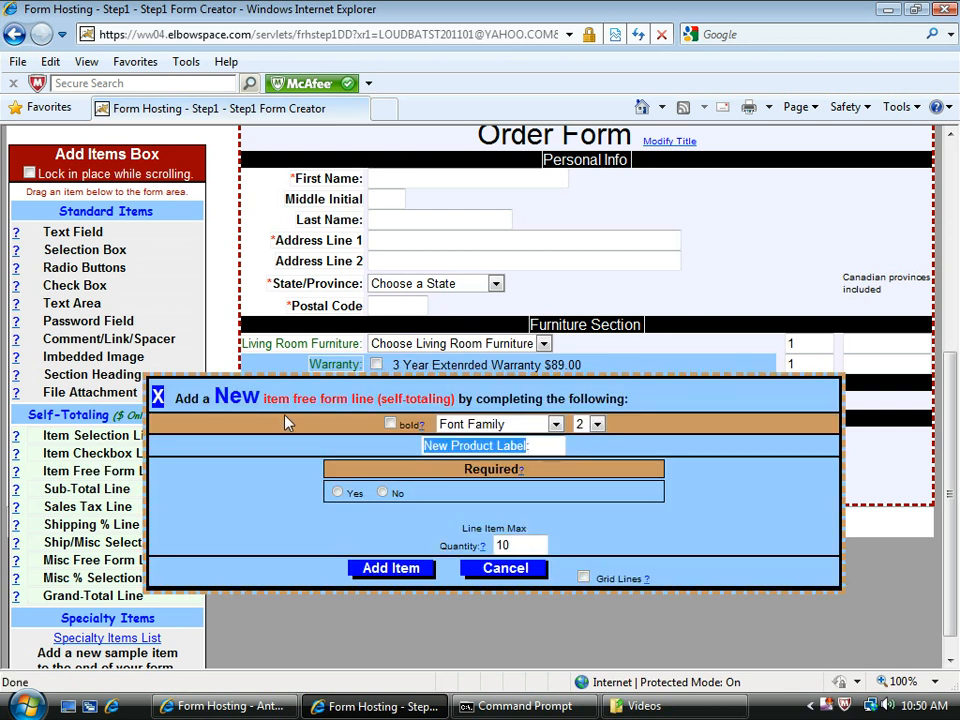
type("Catolog Item:")
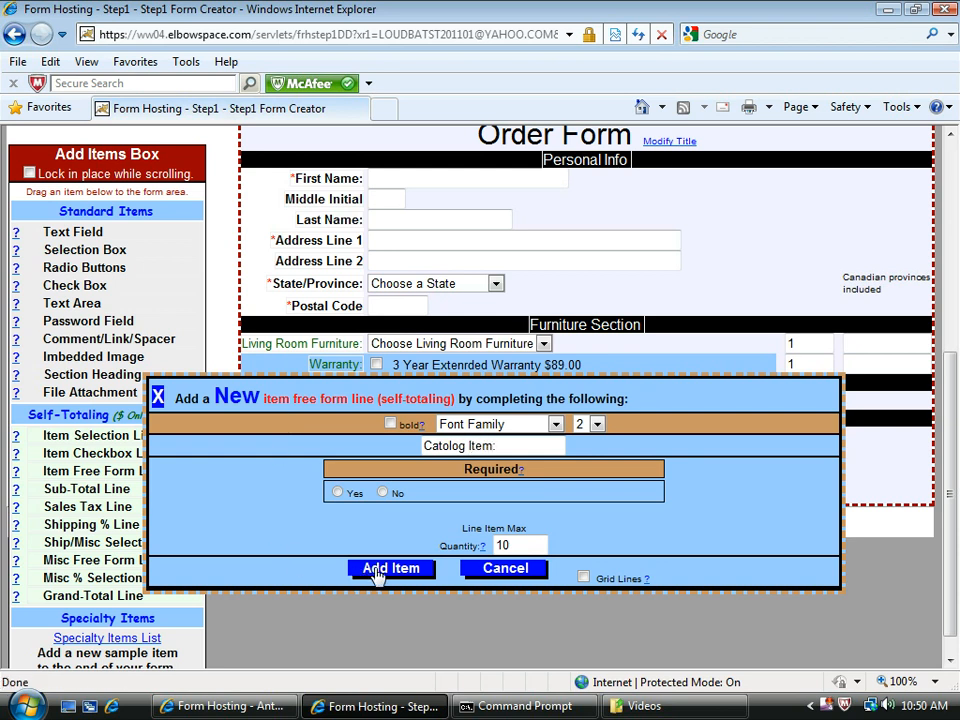
left_click(390, 568)
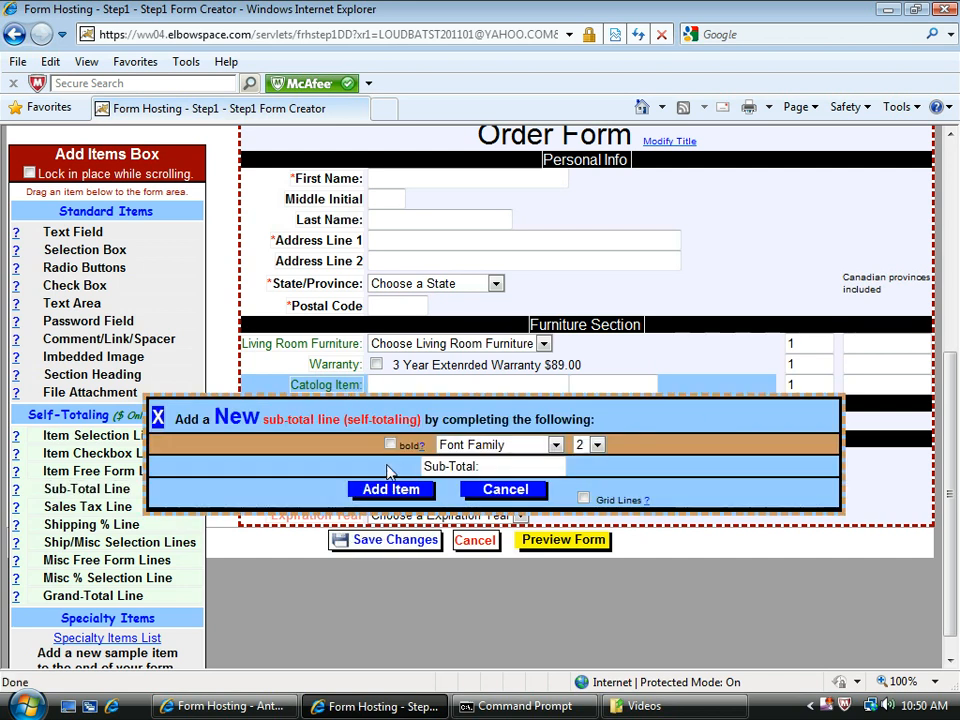
- Add the Sub-Total line, then place and add a Grand-Total line below it
left_click(390, 489)
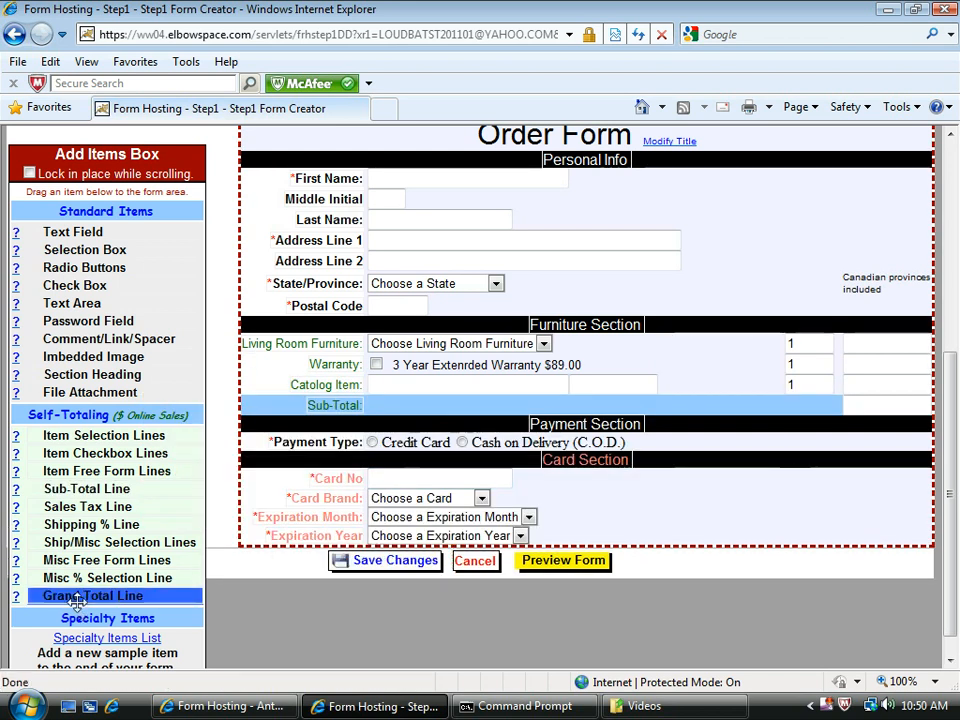
left_click_drag(92, 595, 398, 421)
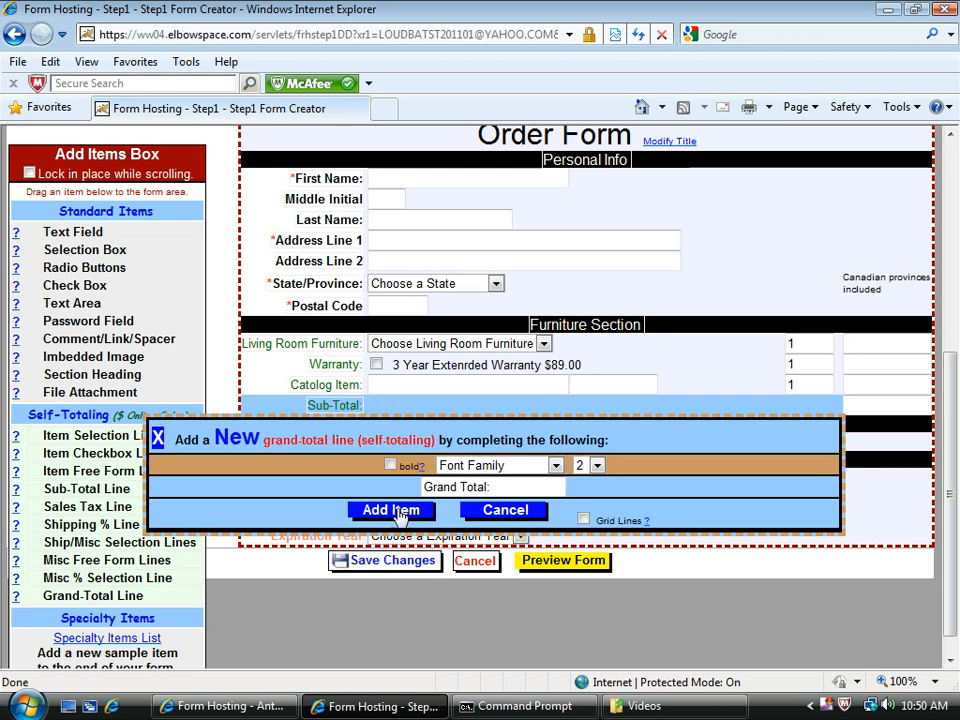
left_click(391, 510)
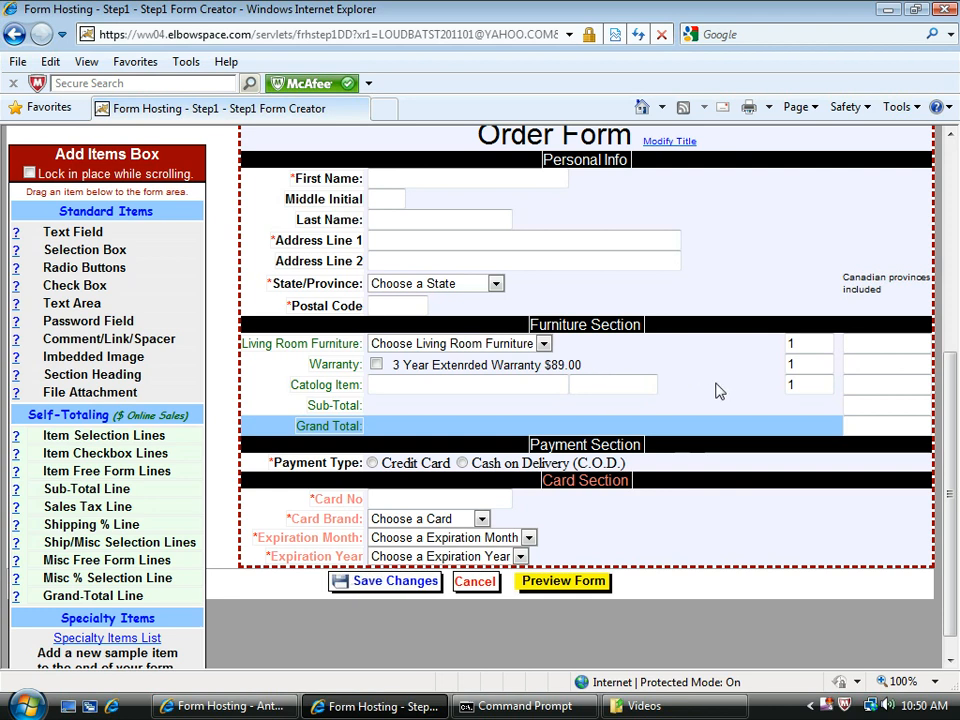
mouse_move(715, 377)
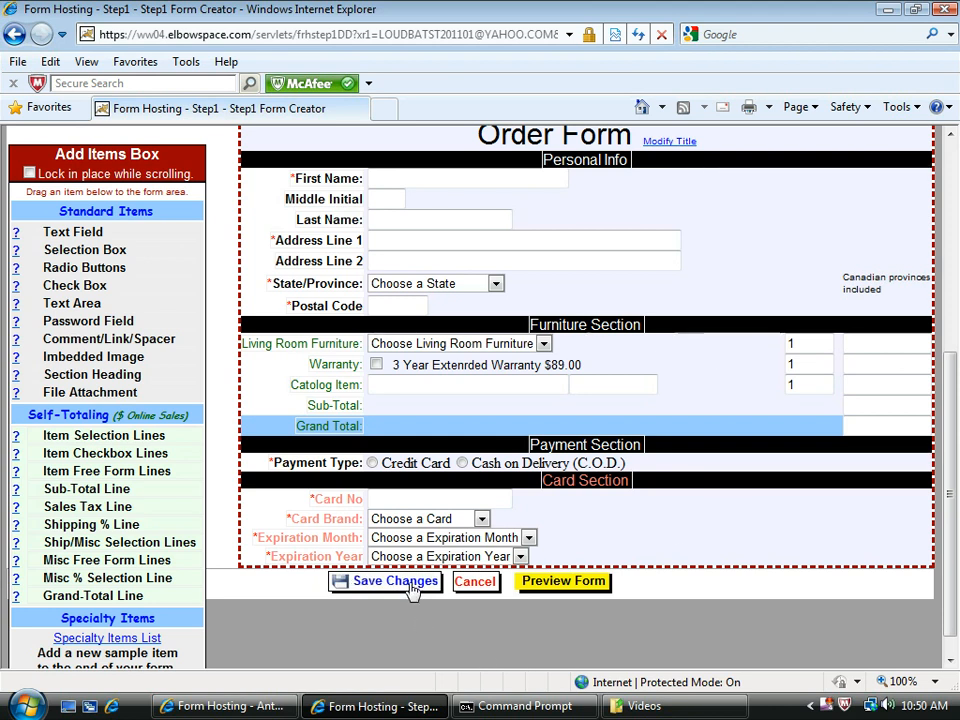
- Save the Order Form changes and open the live form preview
left_click(393, 581)
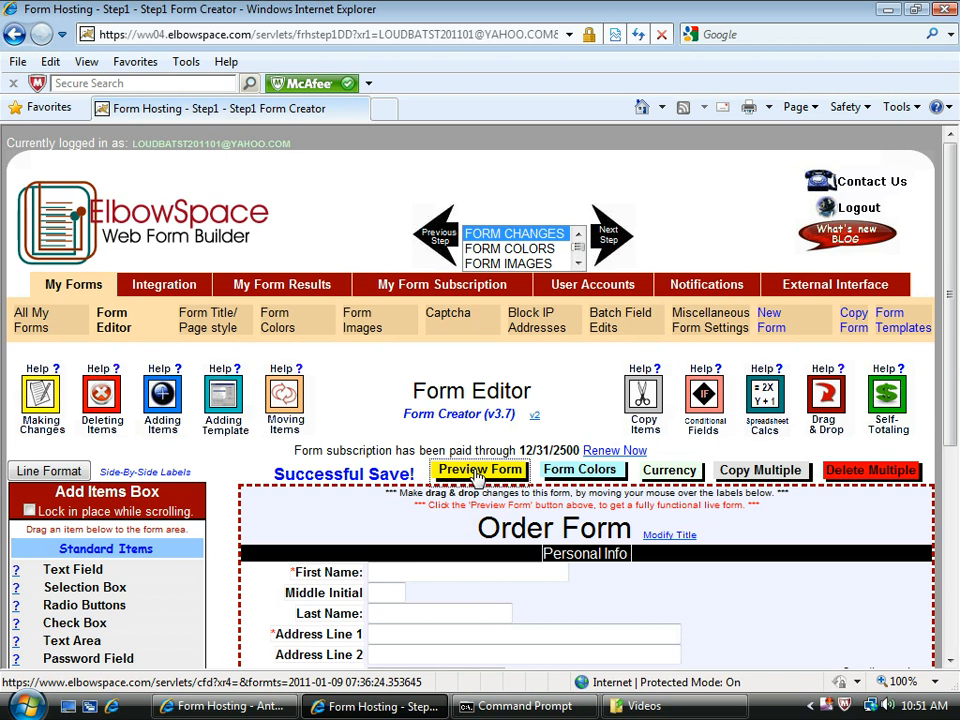
left_click(479, 470)
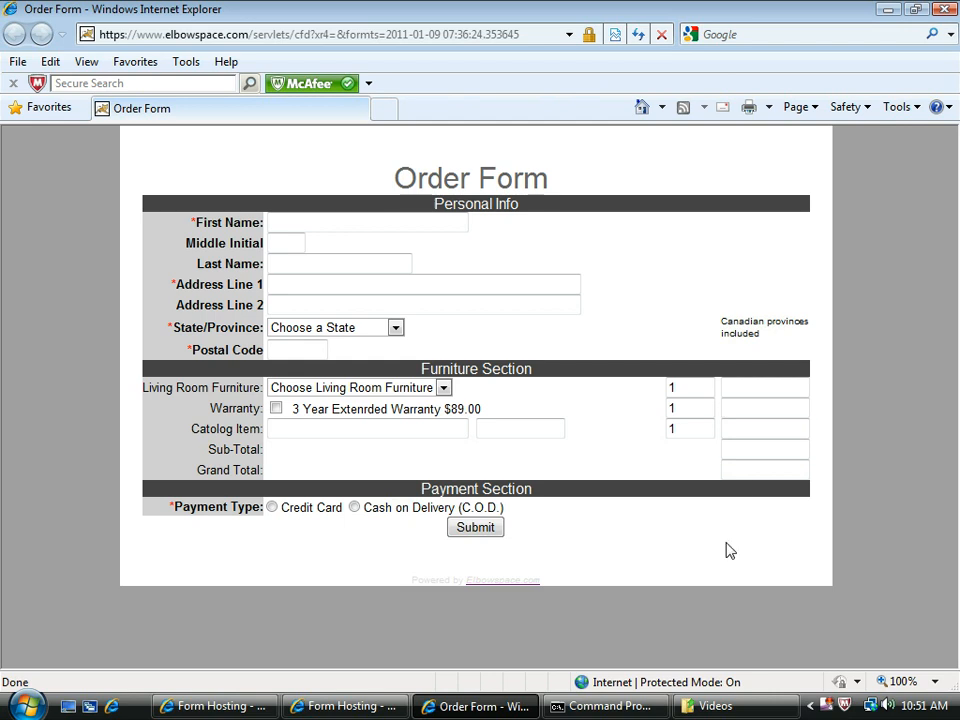
mouse_move(510, 395)
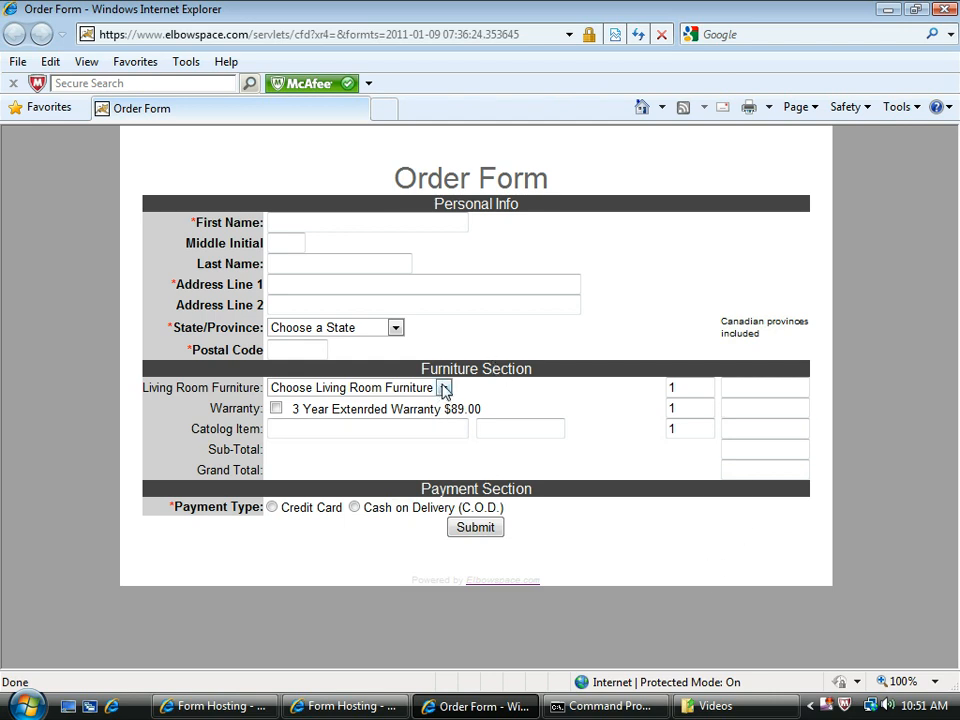
- Choose Couch ($700.00) under Living Room Furniture and tick the Warranty checkbox
left_click(443, 387)
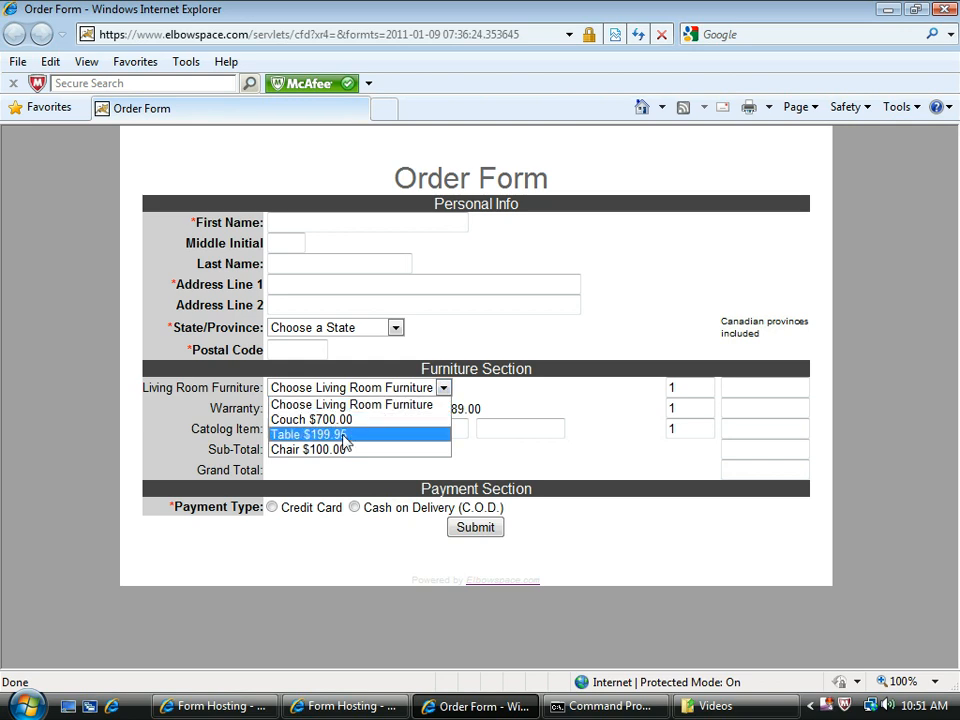
left_click(312, 419)
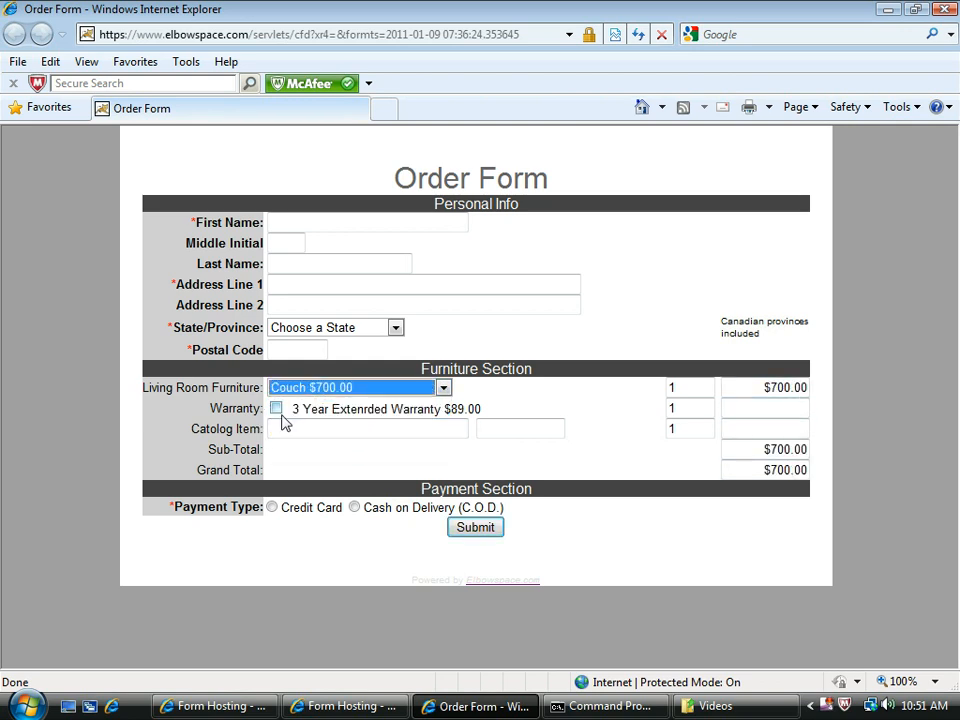
left_click(276, 408)
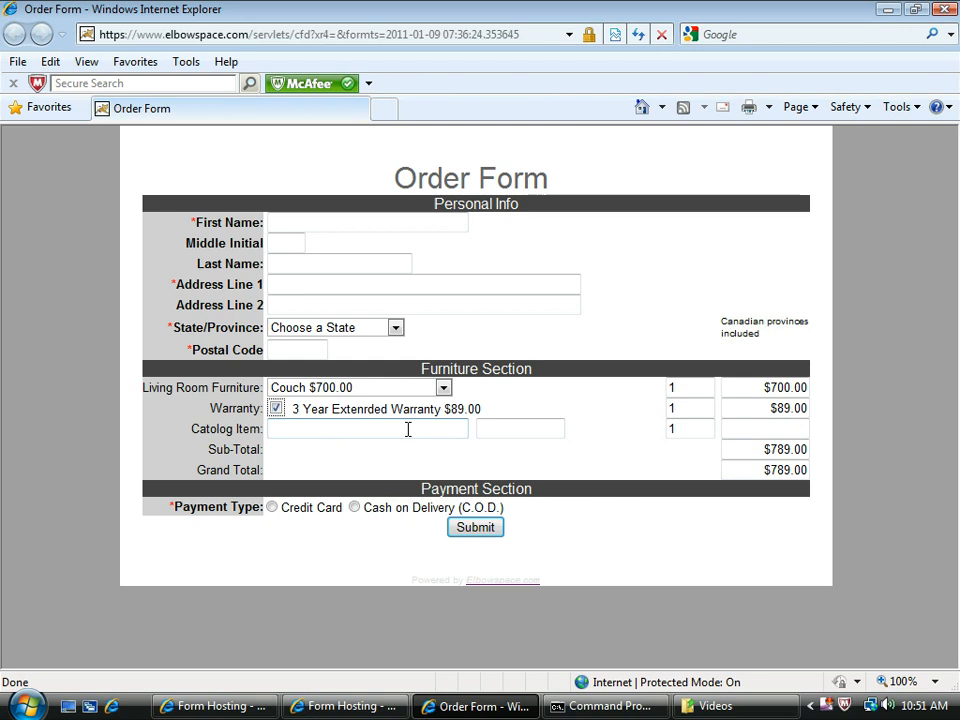
- Enter Rocking Chair on the catalog line at price 30.00 with quantity 3
type("R")
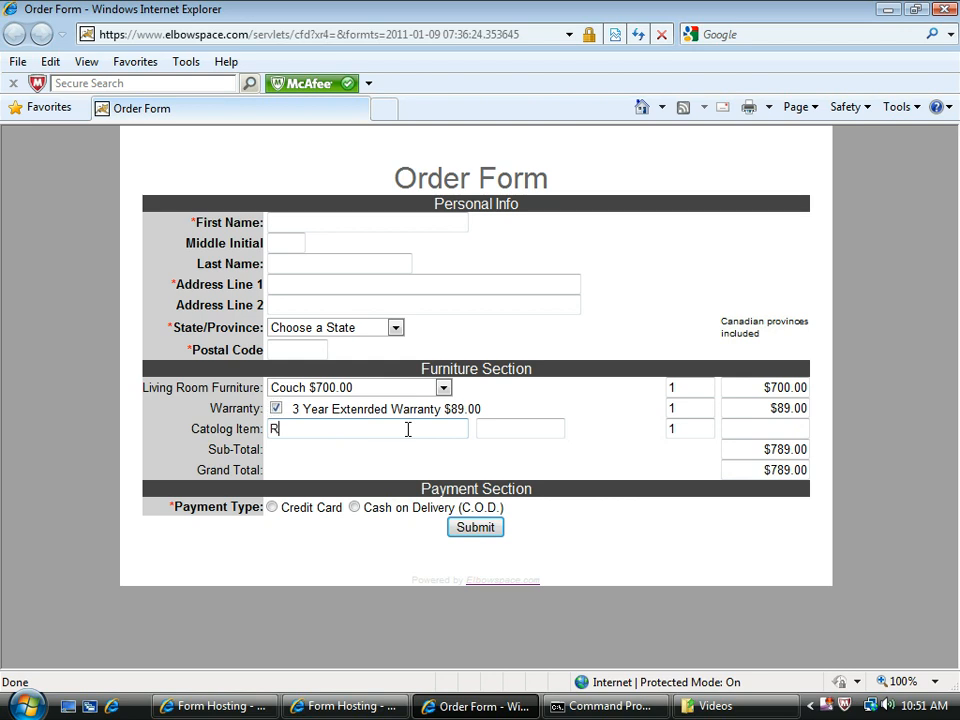
type("ocking")
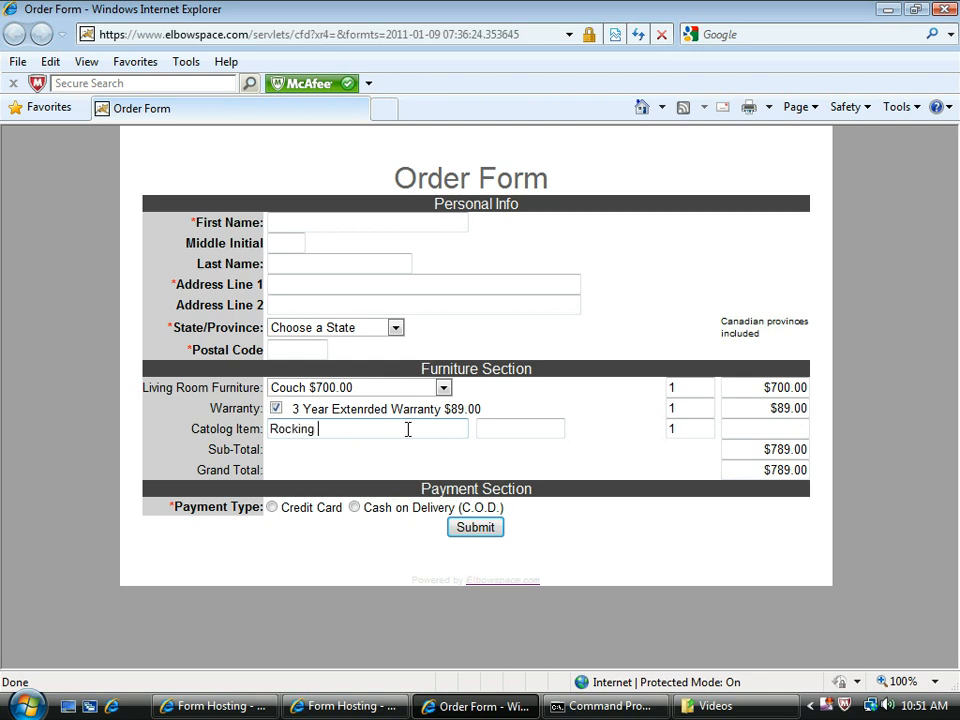
type("Chair")
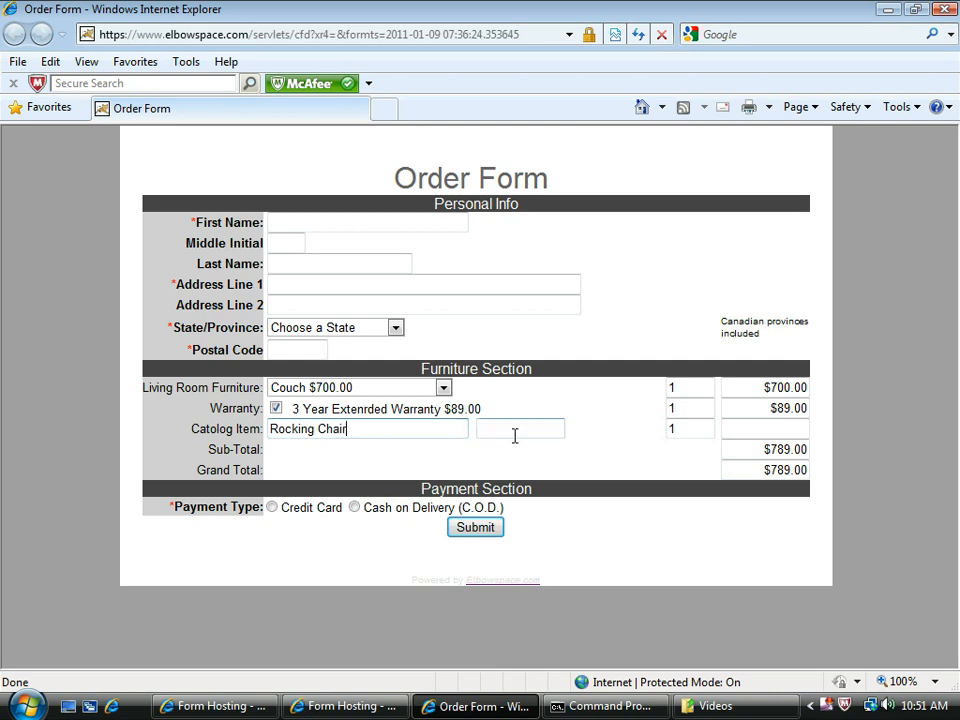
left_click(518, 428)
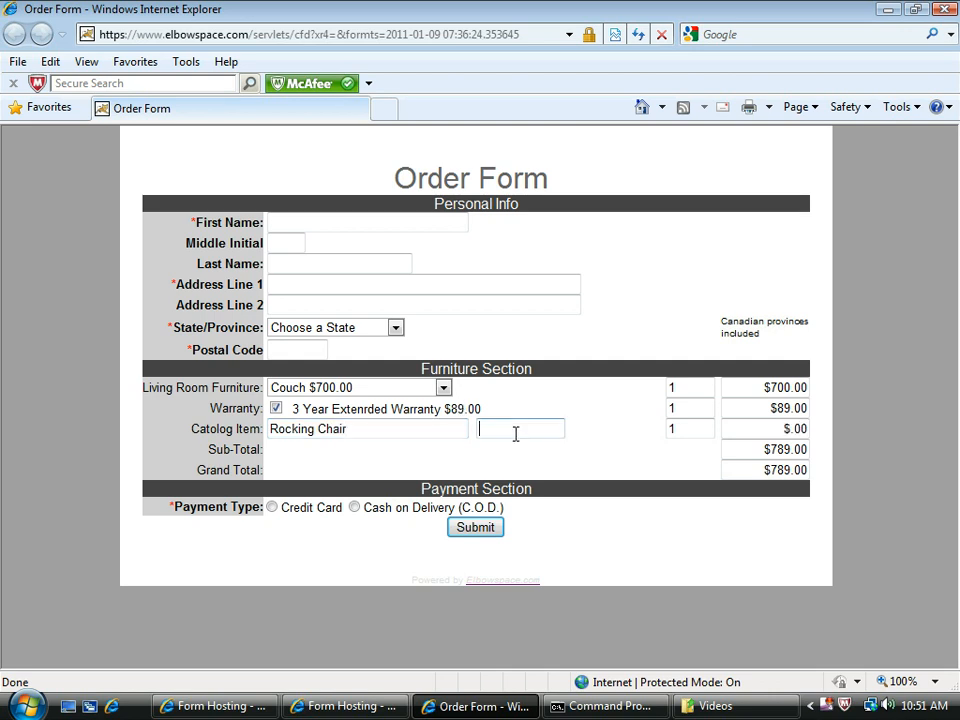
type("30.00")
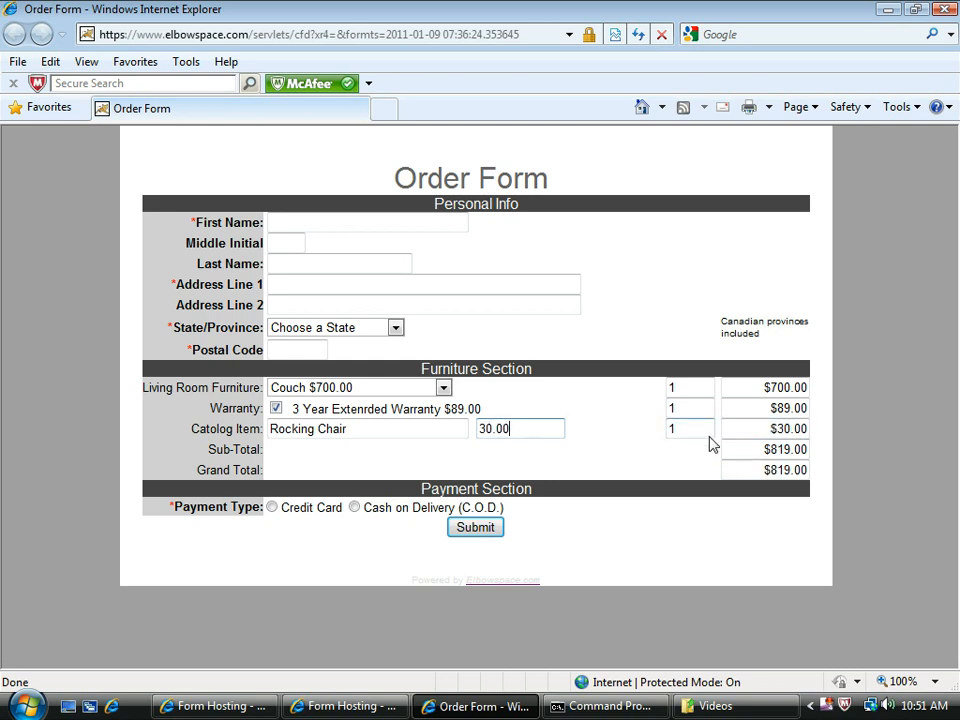
left_click(689, 428)
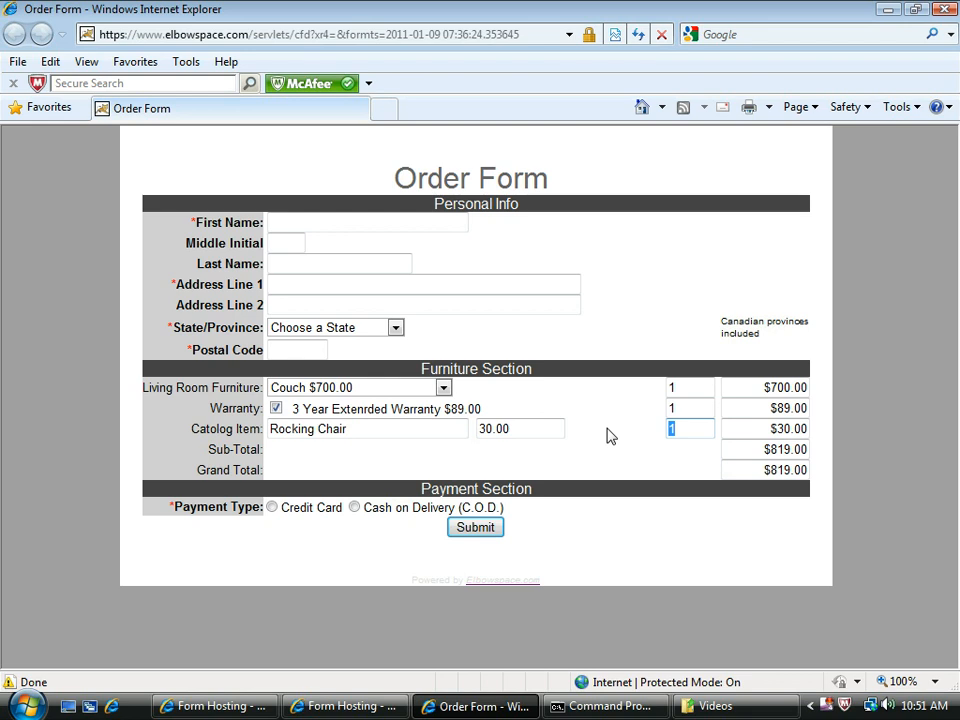
type("3")
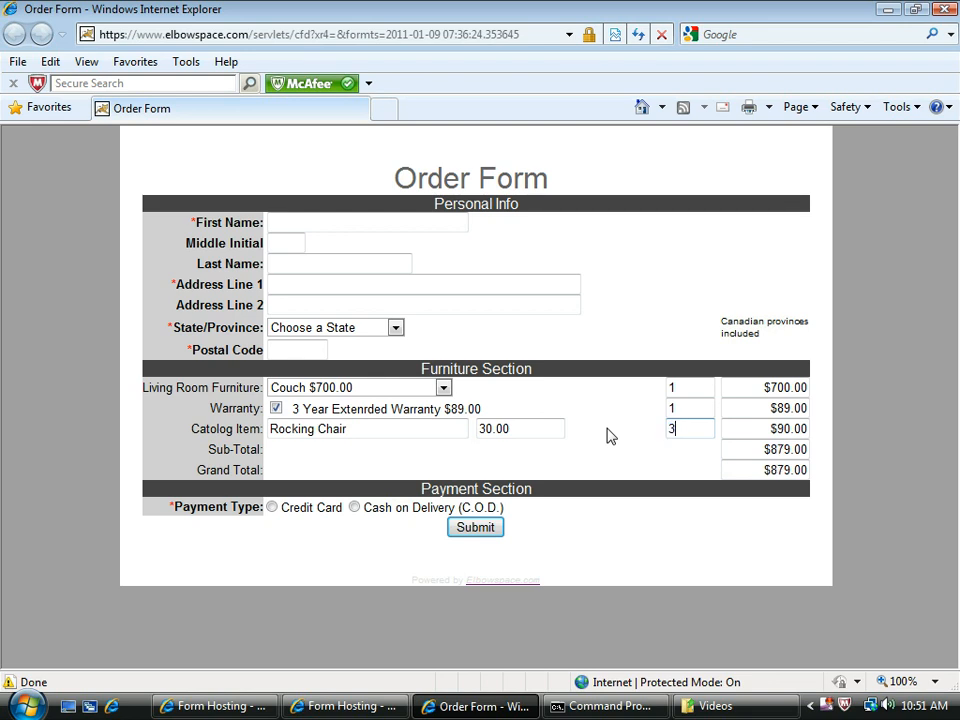
mouse_move(787, 424)
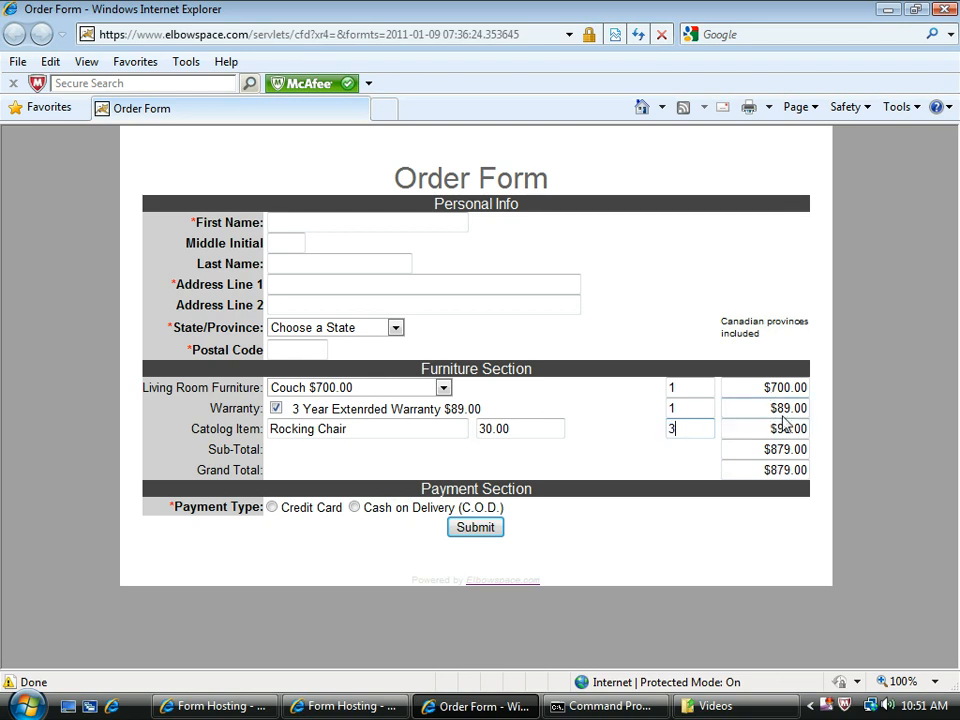